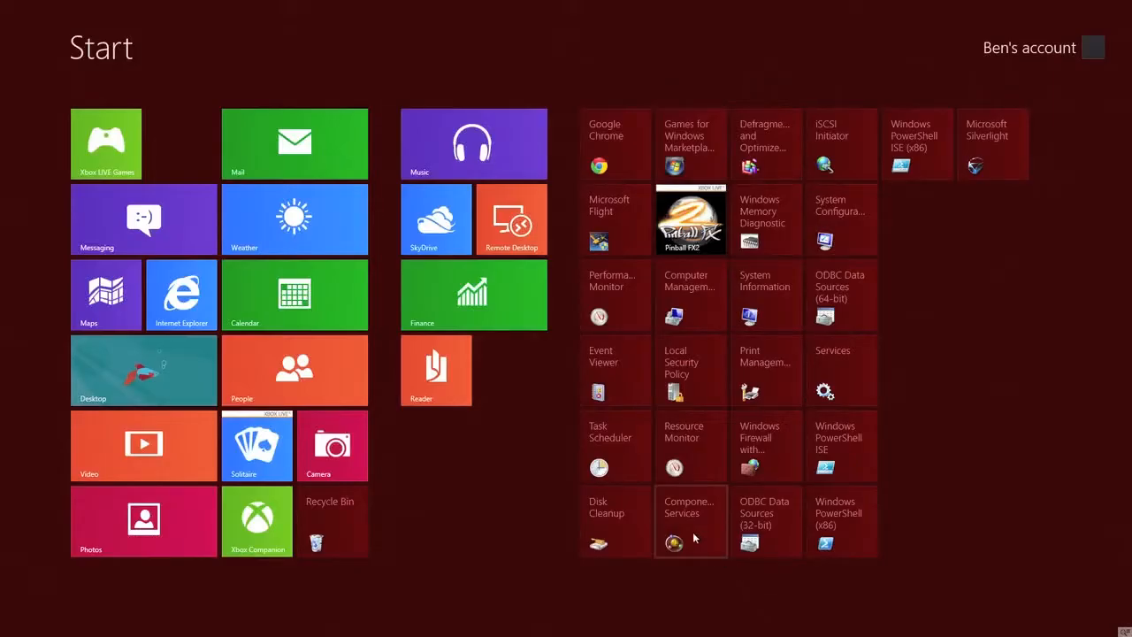
mouse_move(655, 512)
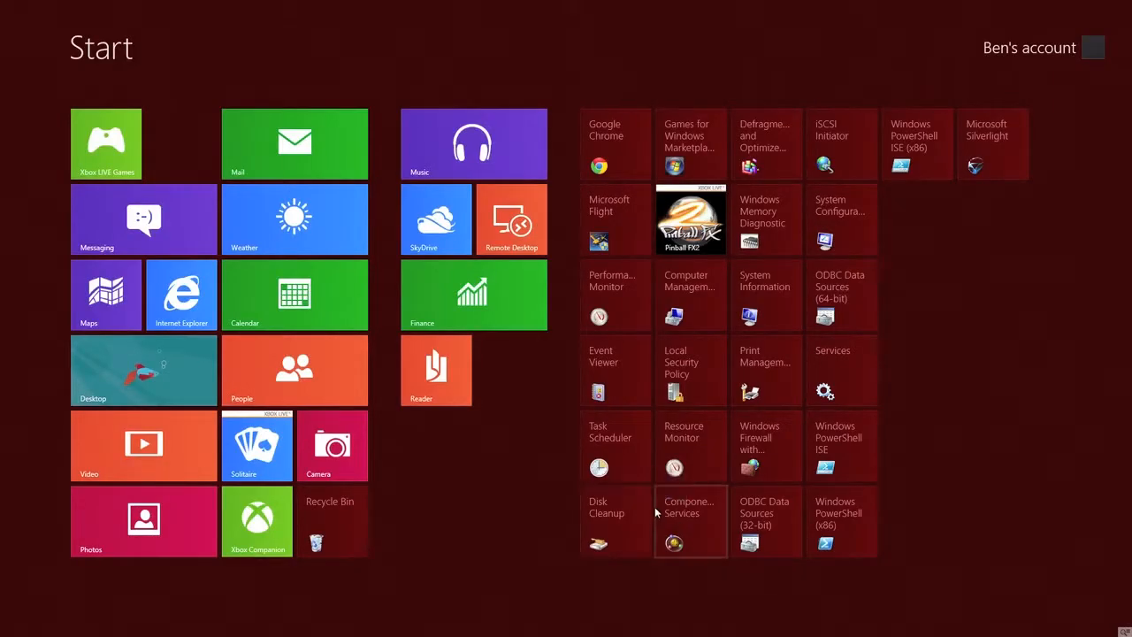
mouse_move(489, 538)
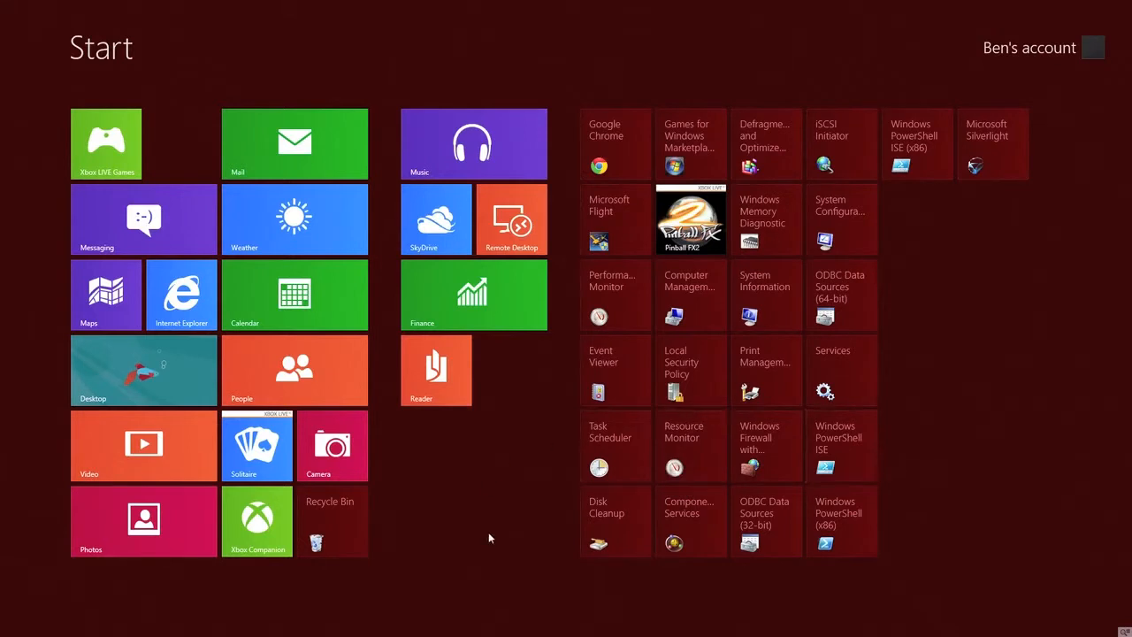
mouse_move(504, 532)
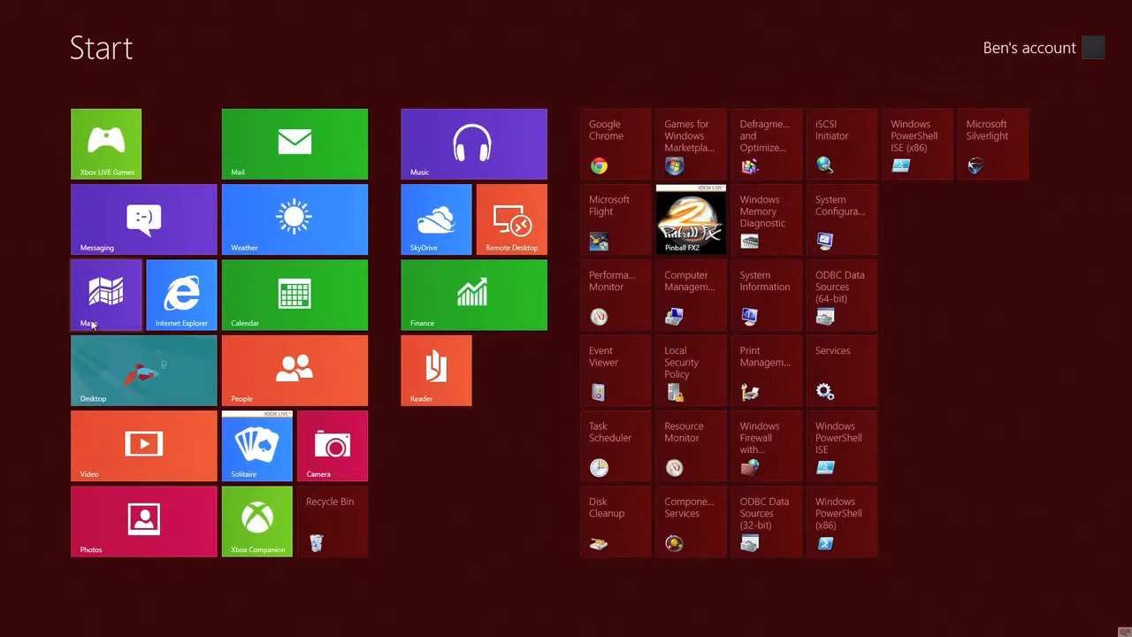
mouse_move(350, 322)
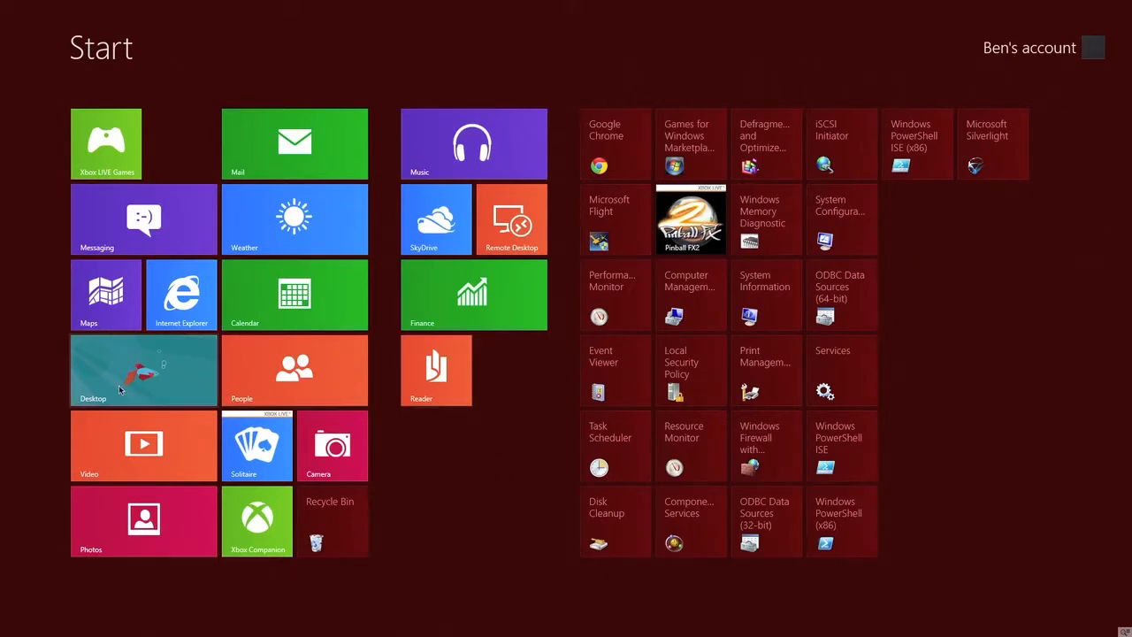
Step: Switch from the Start screen to the desktop and show its Settings charm pane
left_click(141, 370)
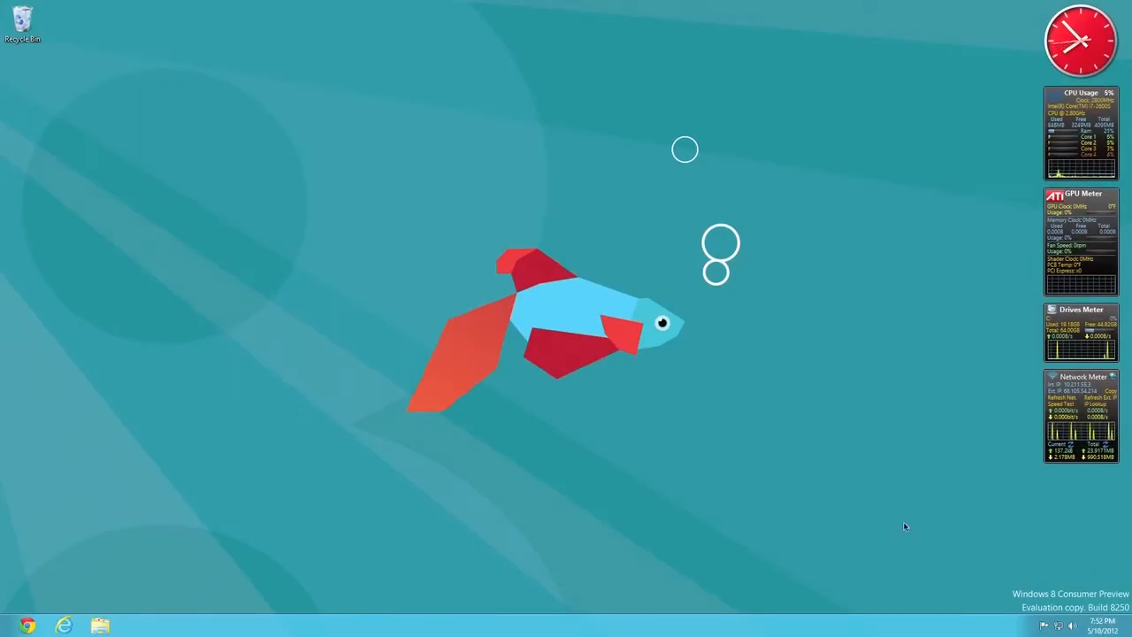
mouse_move(623, 340)
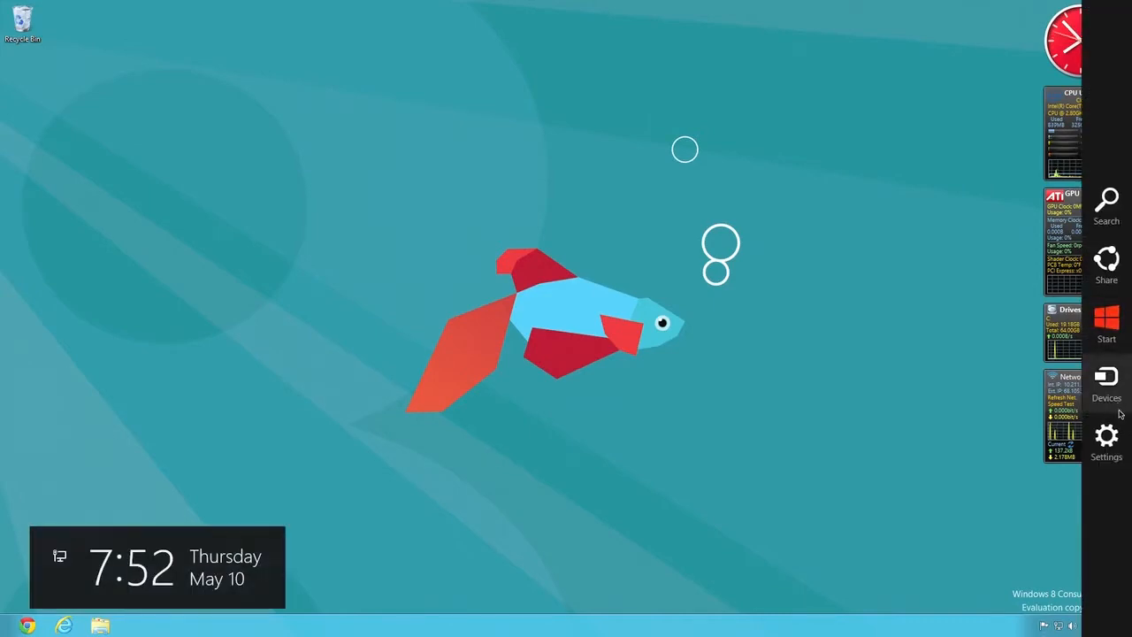
left_click(1108, 443)
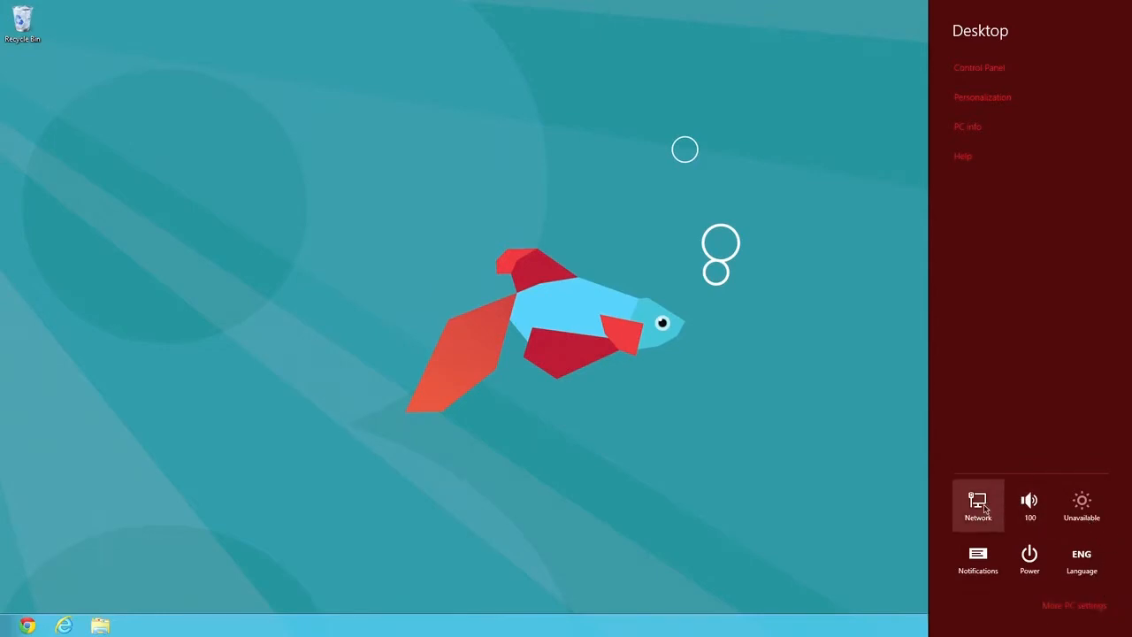
mouse_move(841, 312)
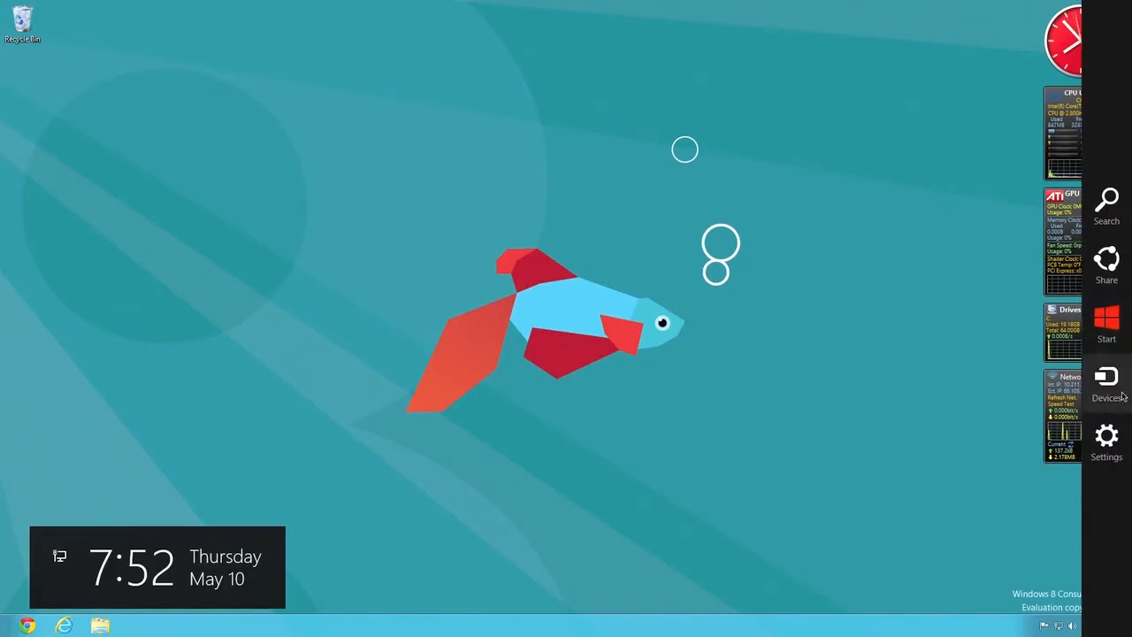
mouse_move(1108, 198)
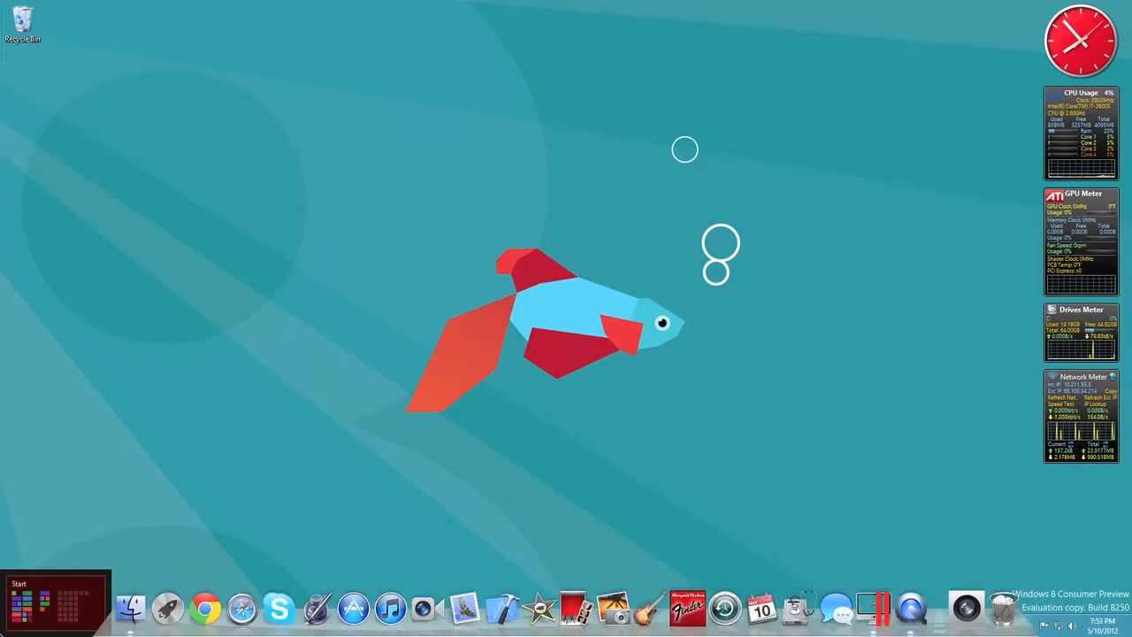
Step: Go back to the Start screen from the desktop's bottom-left corner
left_click(57, 602)
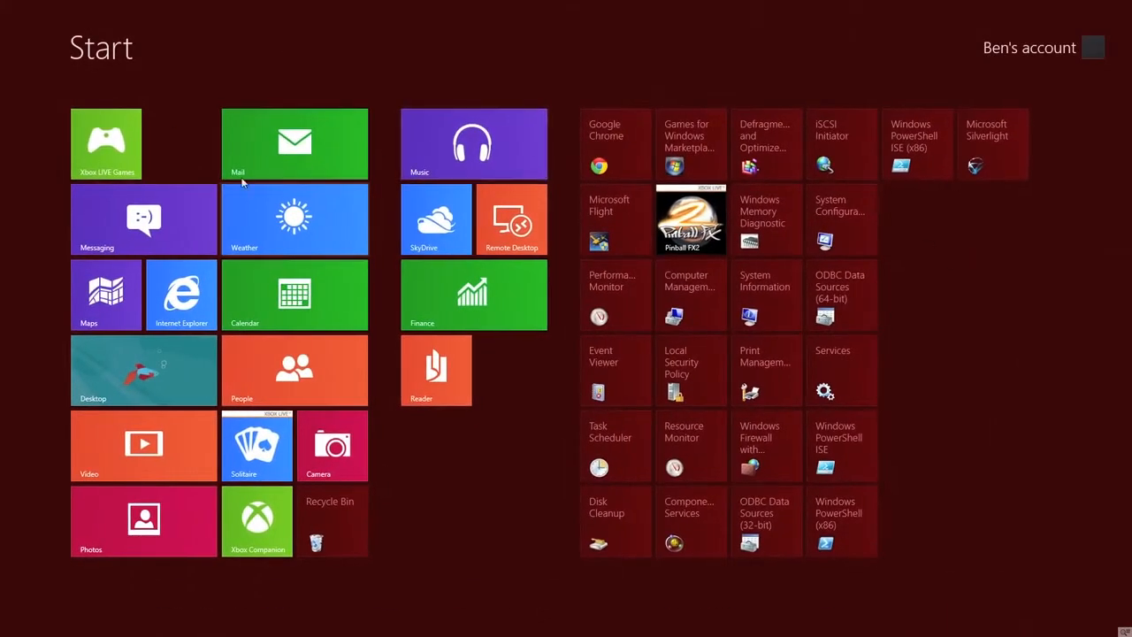
mouse_move(120, 223)
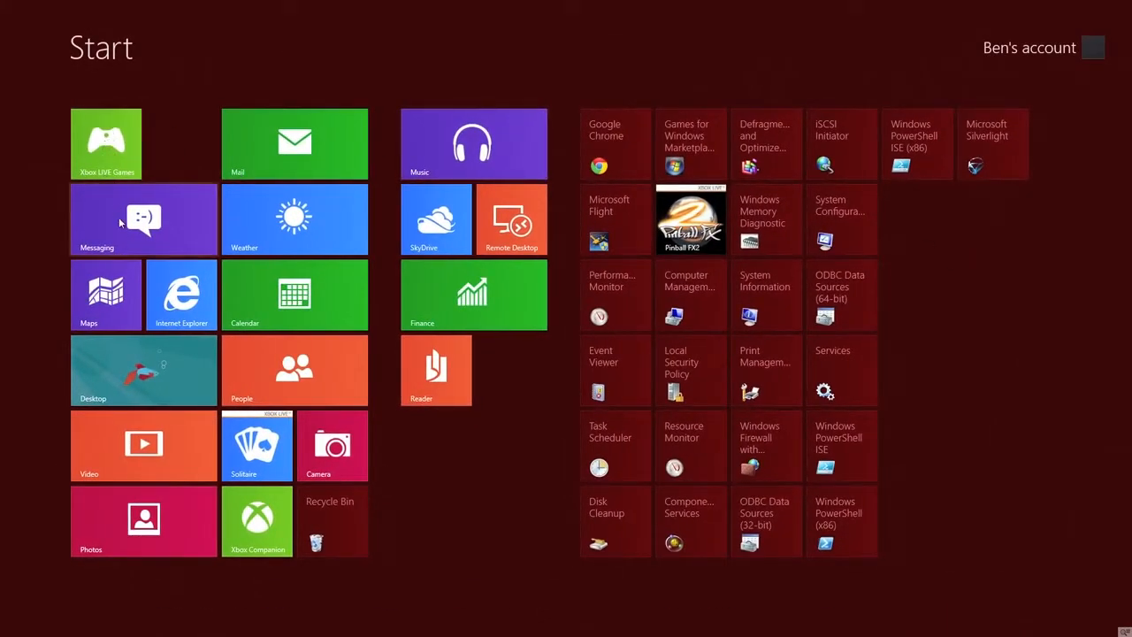
mouse_move(807, 492)
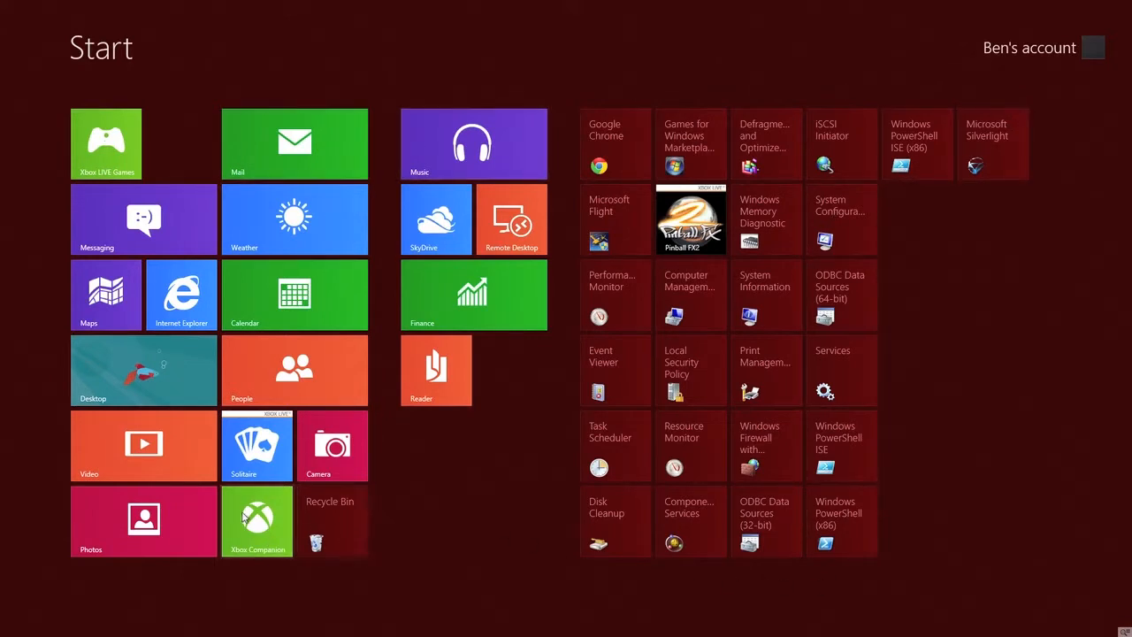
mouse_move(108, 216)
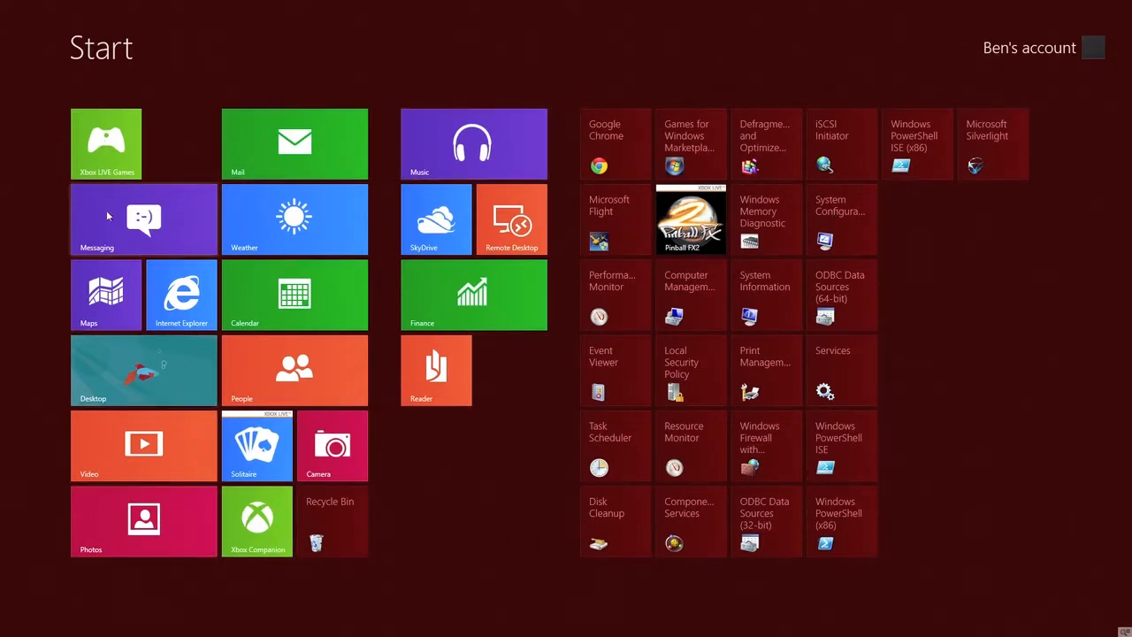
mouse_move(165, 373)
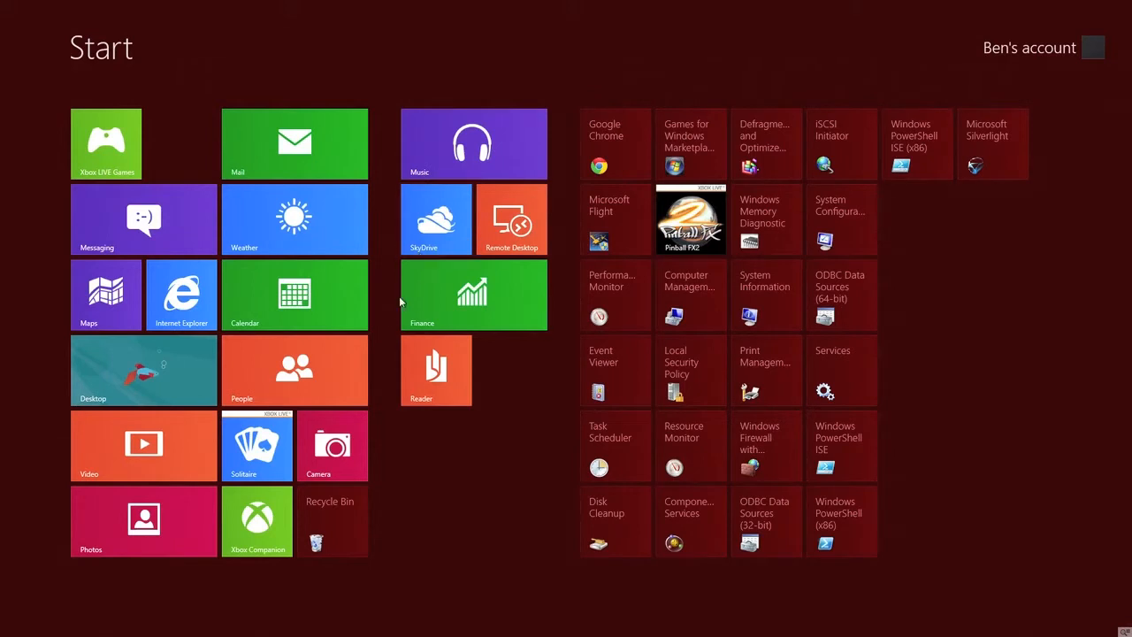
mouse_move(259, 257)
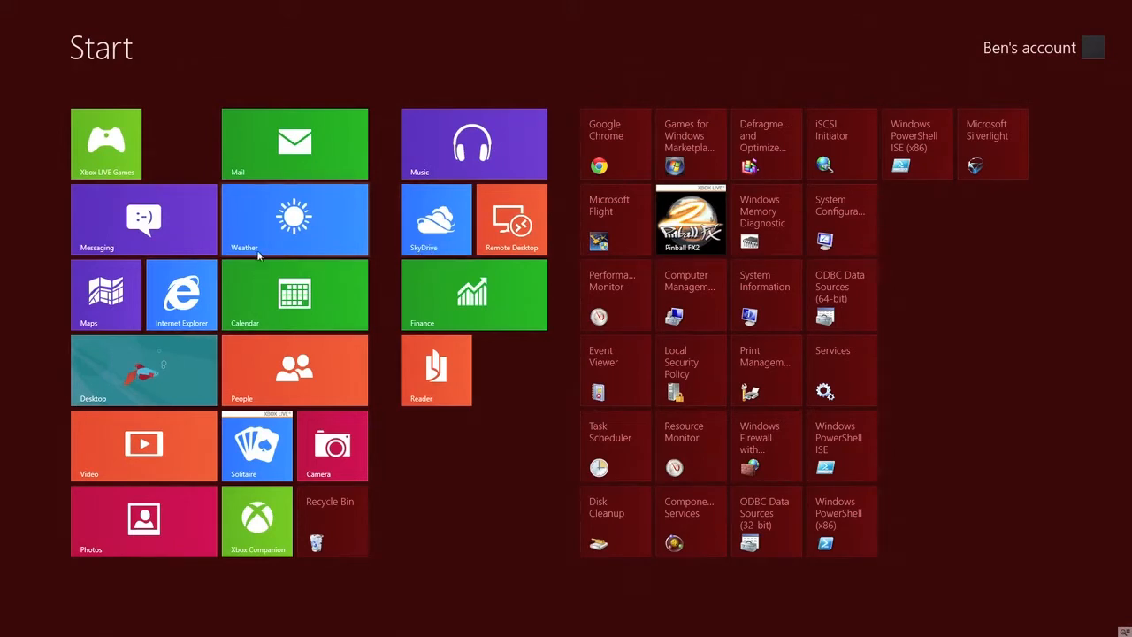
mouse_move(52, 283)
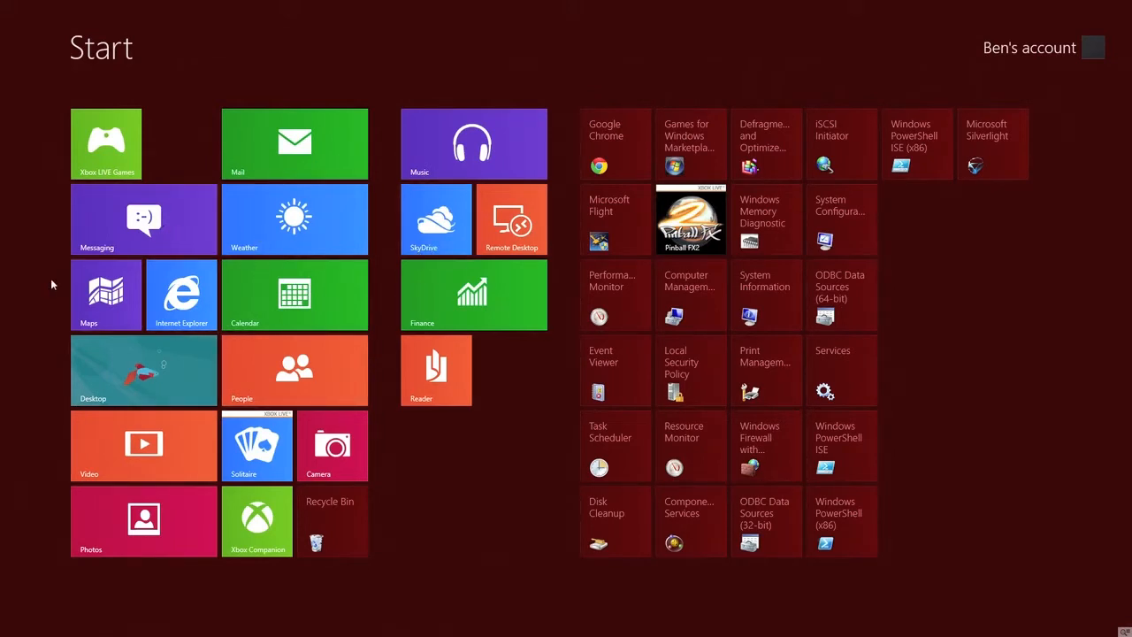
mouse_move(180, 310)
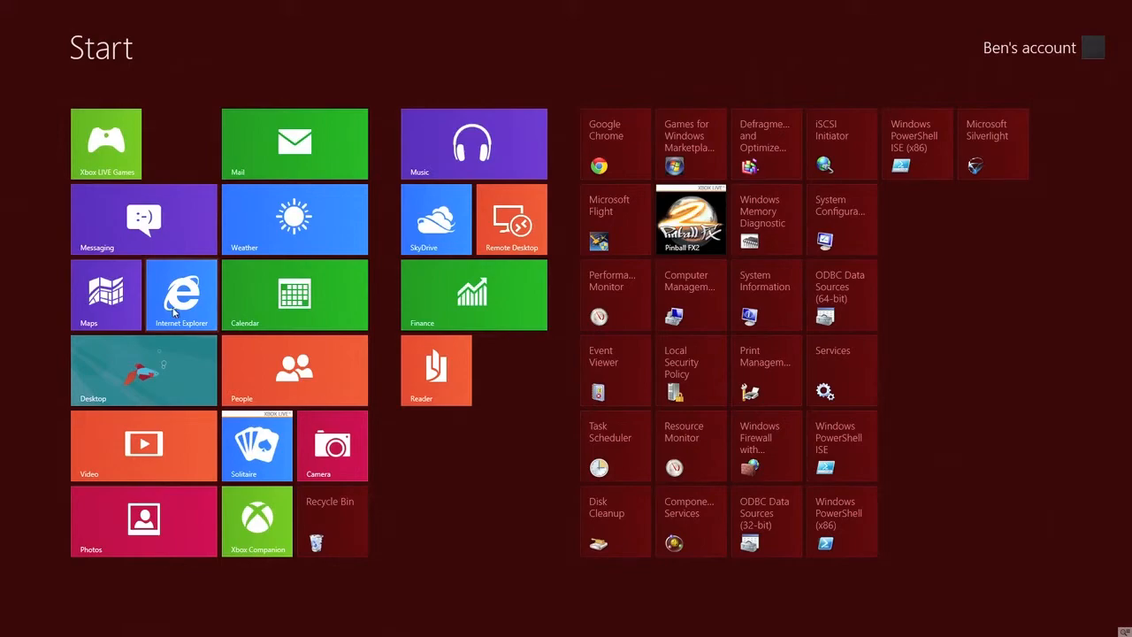
left_click(180, 294)
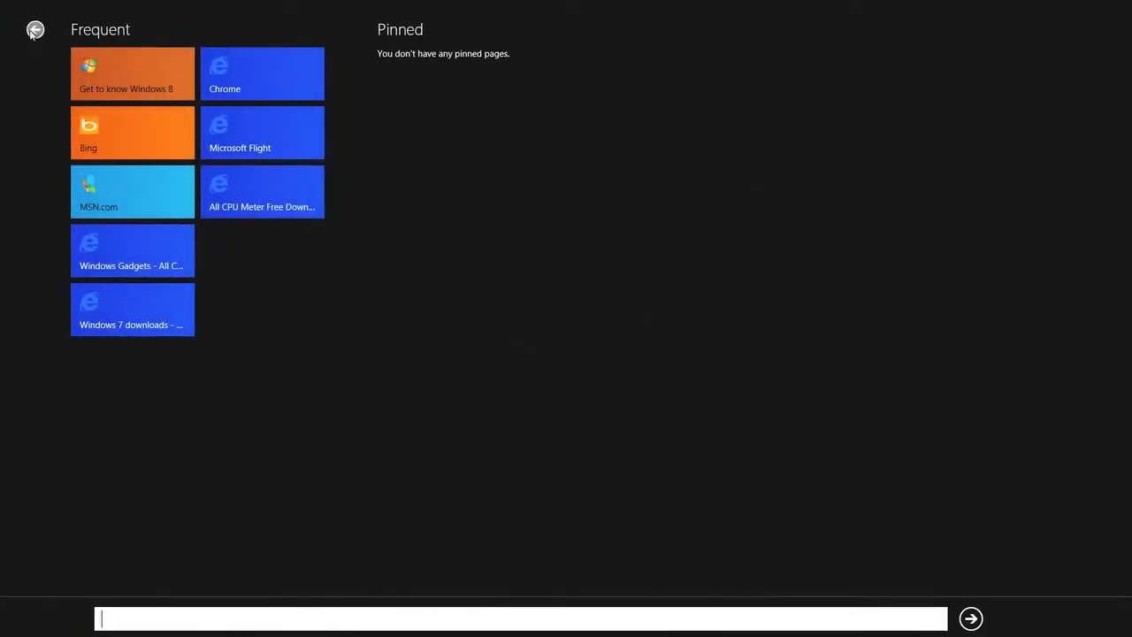
left_click(131, 131)
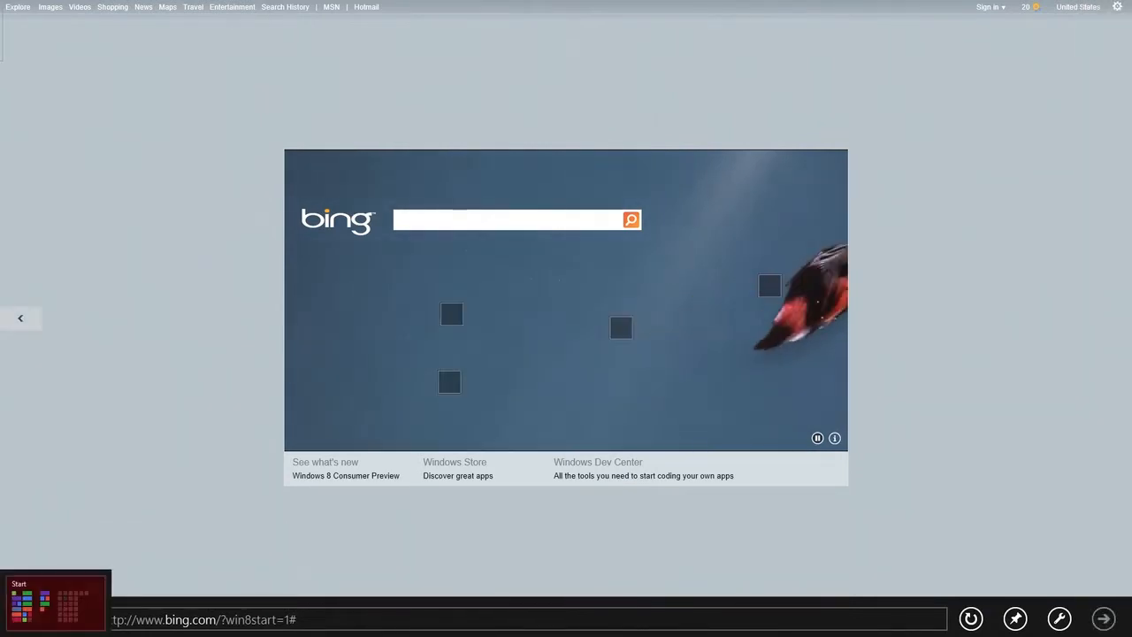
left_click(55, 601)
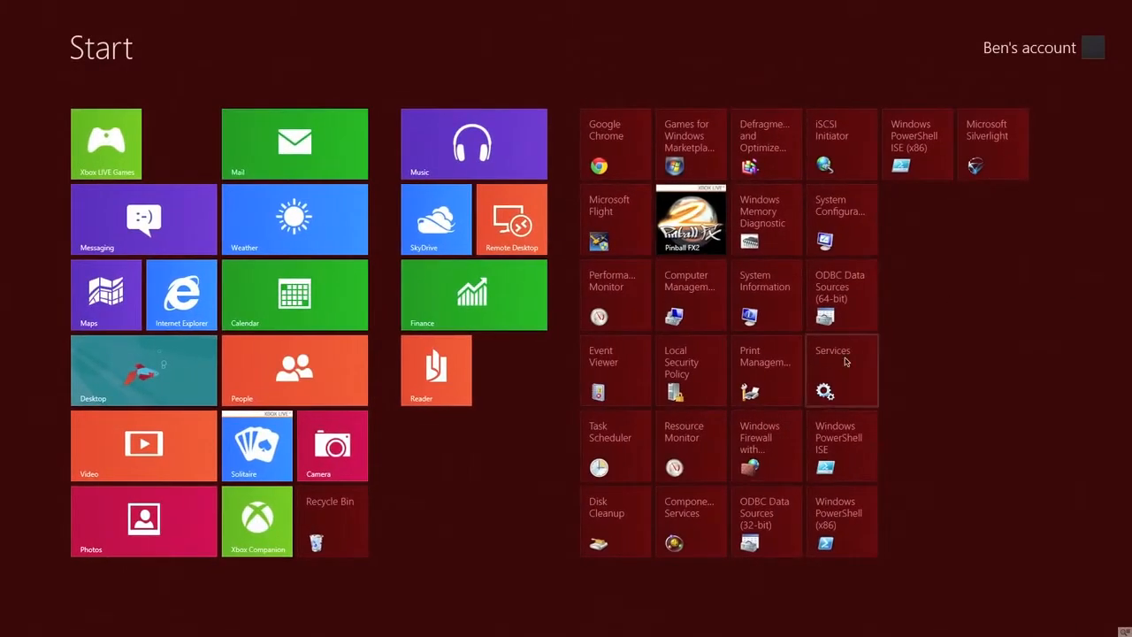
mouse_move(917, 340)
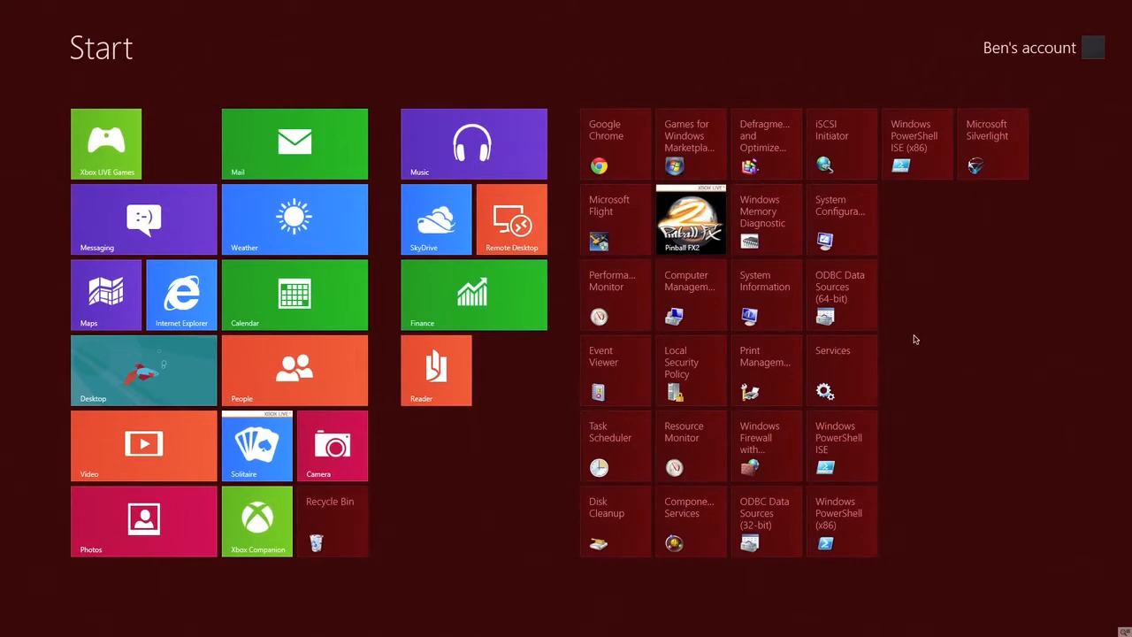
mouse_move(925, 328)
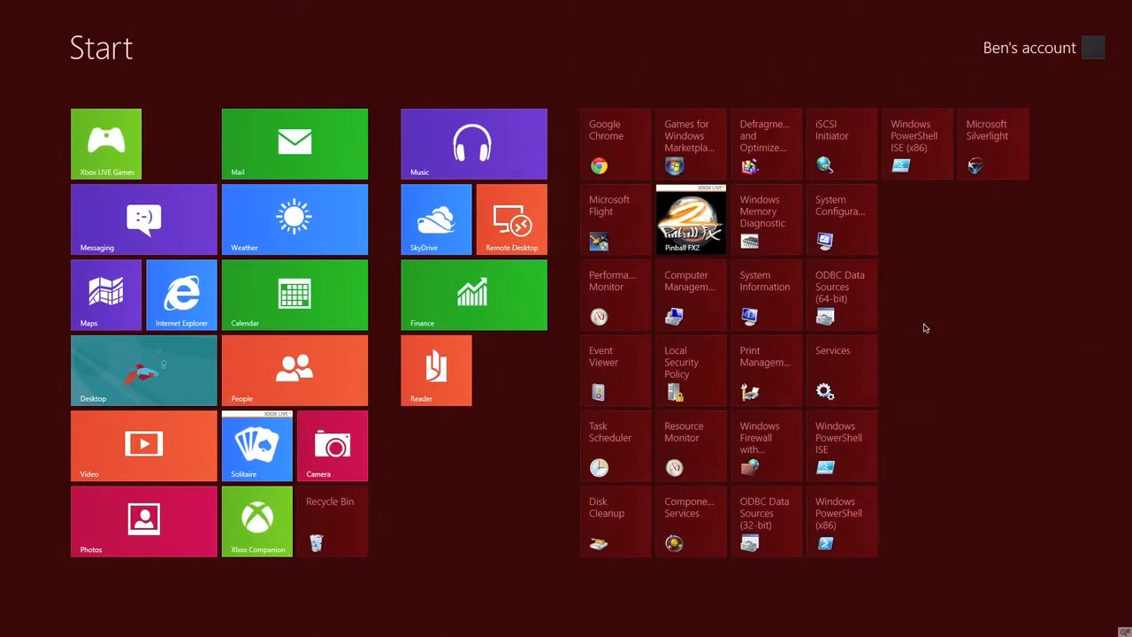
mouse_move(704, 464)
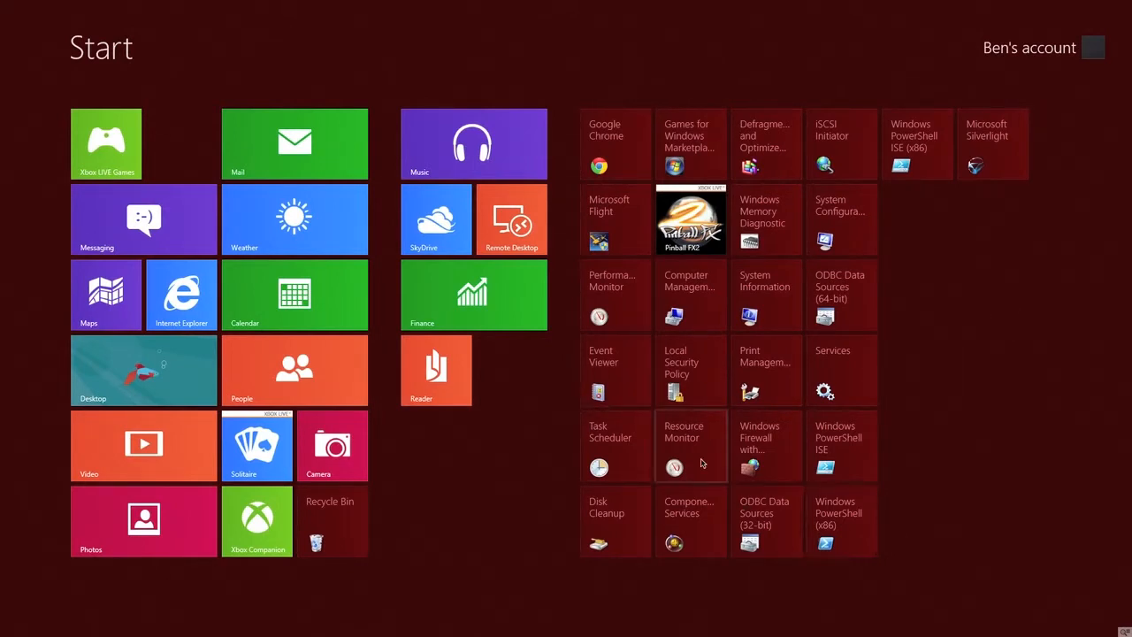
Step: Launch Resource Monitor, view its Disk activity, then close it back to the desktop
left_click(683, 446)
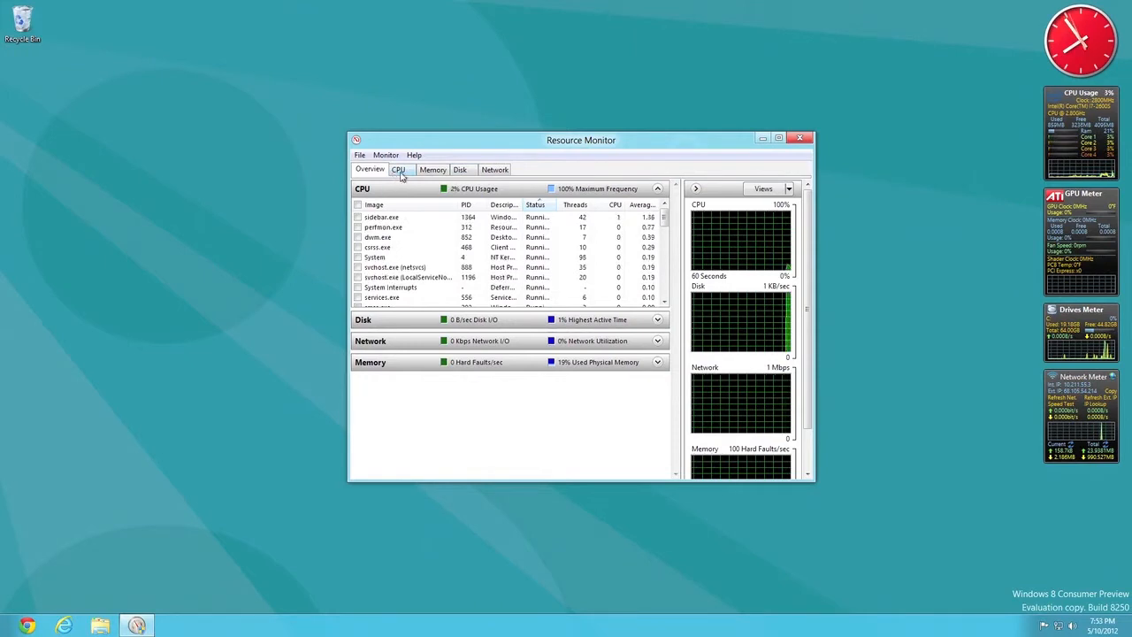
left_click(460, 170)
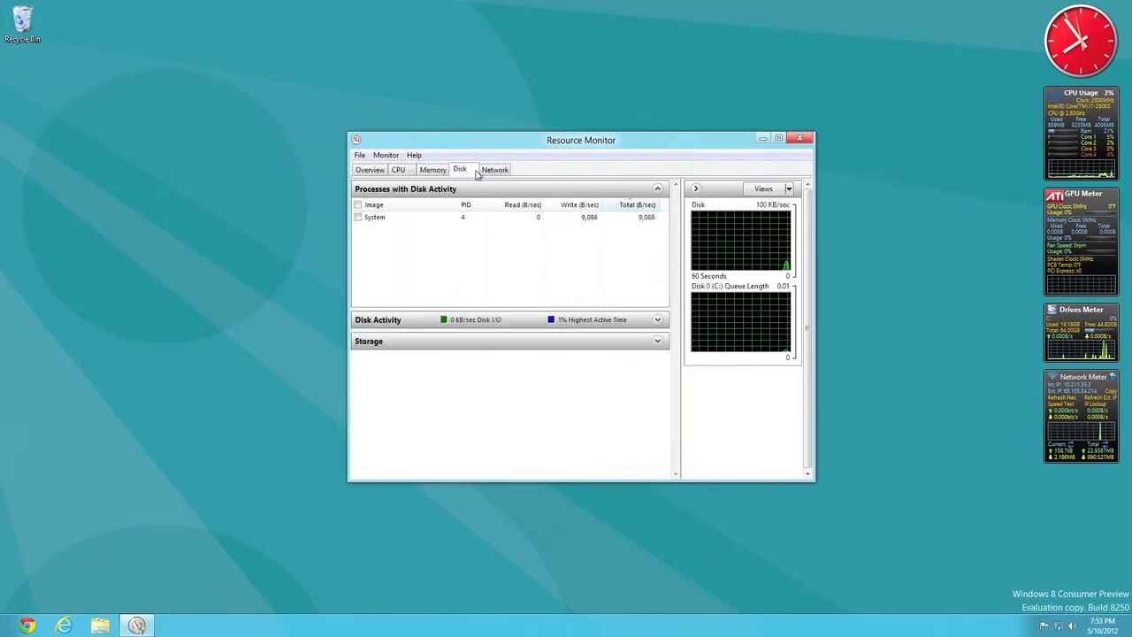
left_click(800, 138)
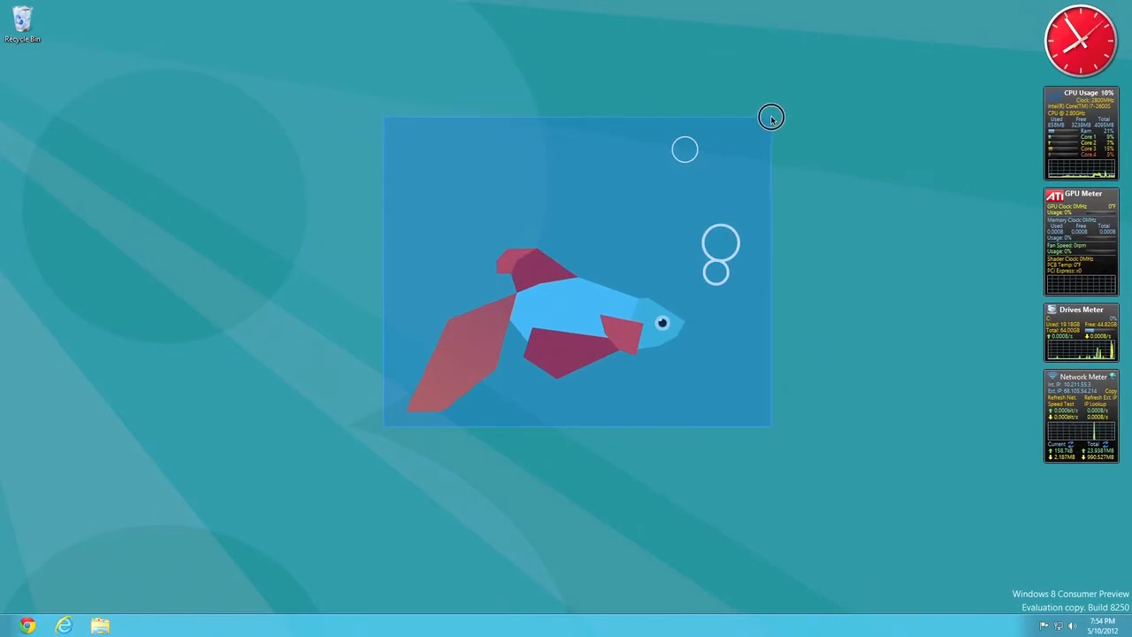
mouse_move(393, 425)
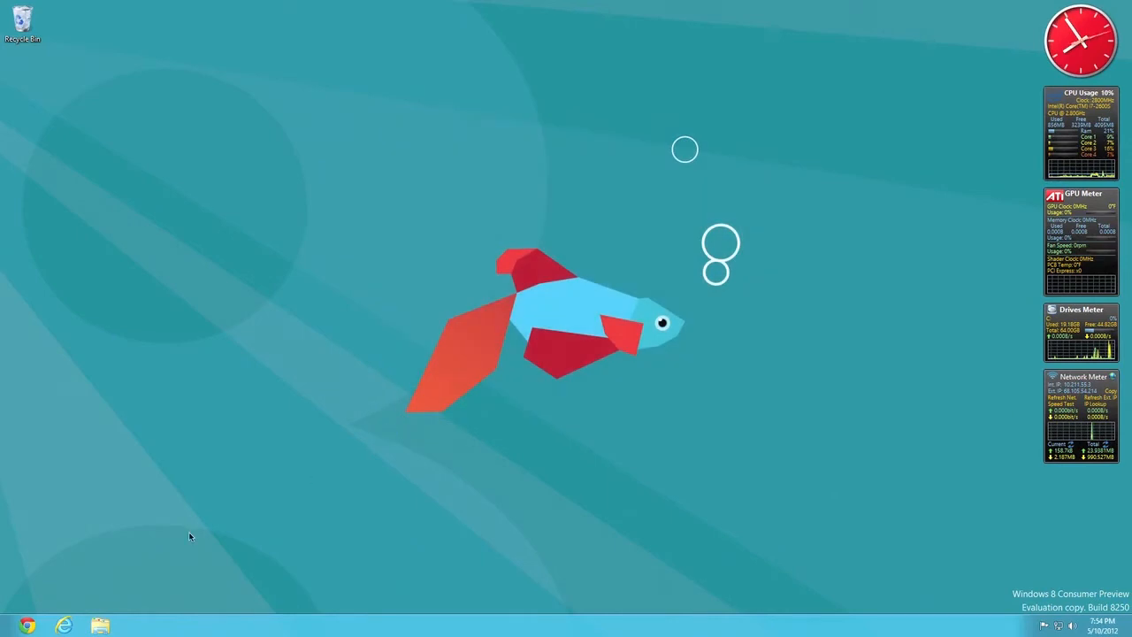
mouse_move(403, 394)
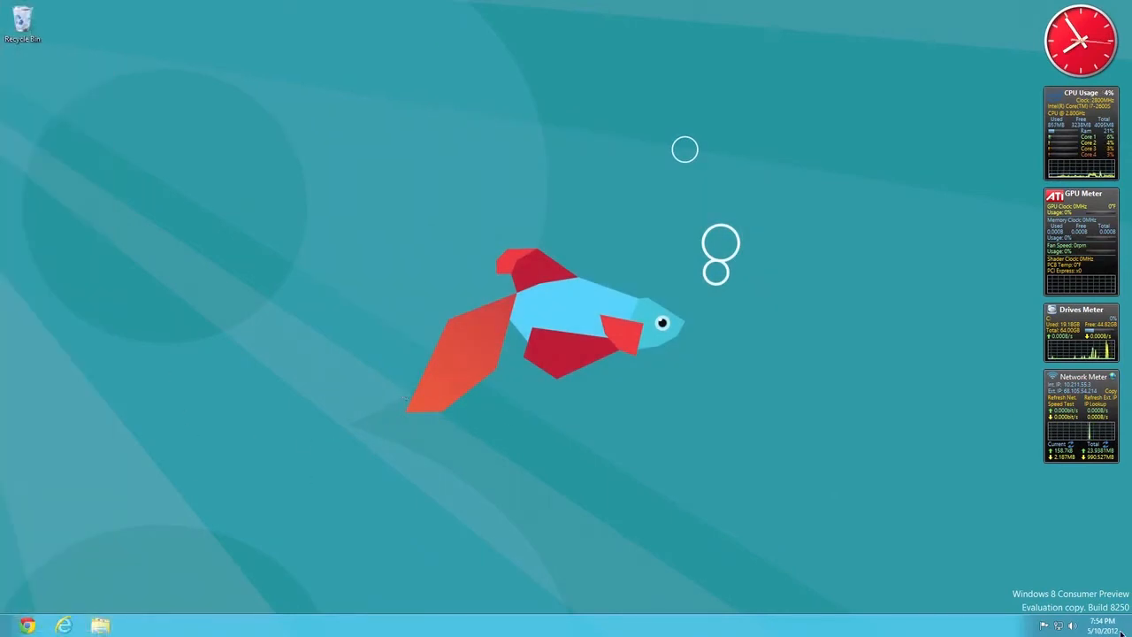
Step: Visit the Start screen and desktop, then bring the full-screen Bing browser back
key("Super")
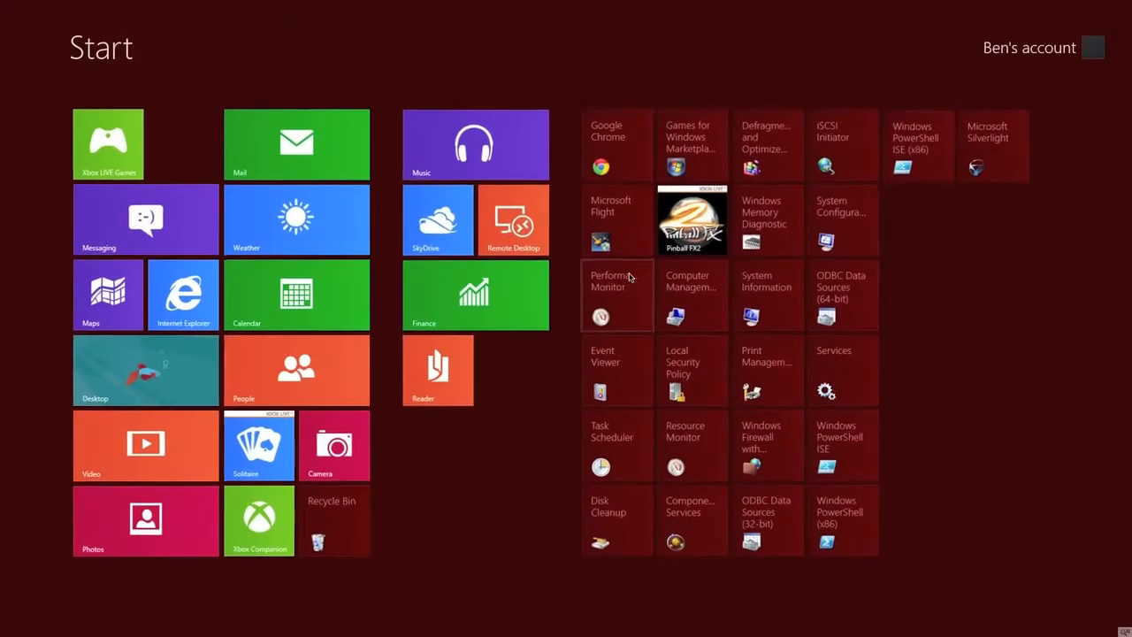
left_click(145, 370)
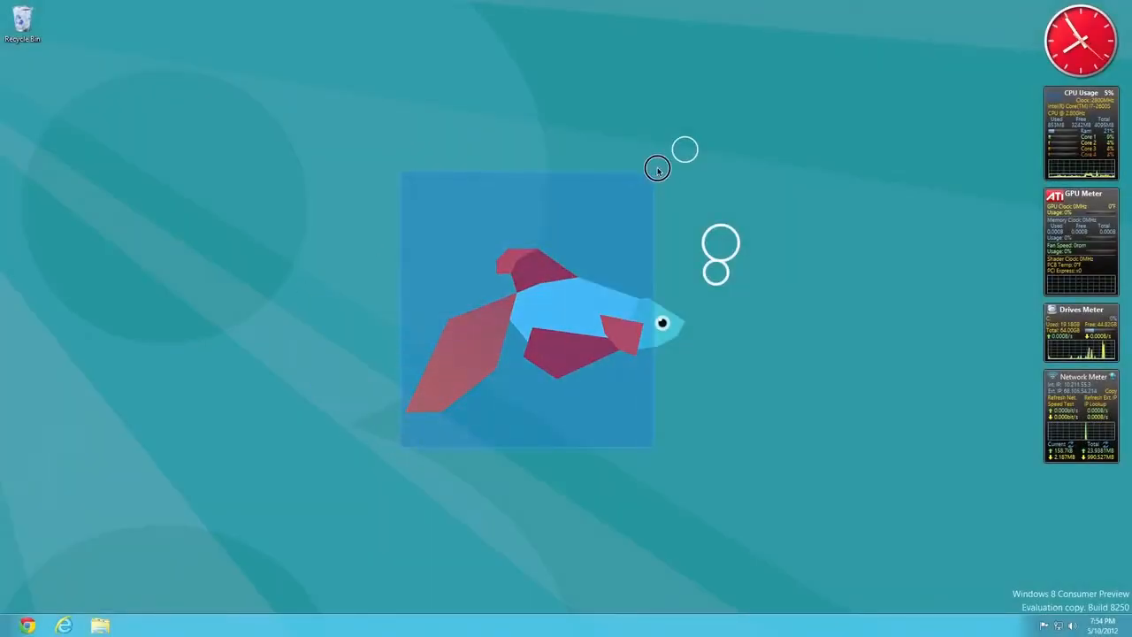
left_click_drag(659, 168, 293, 493)
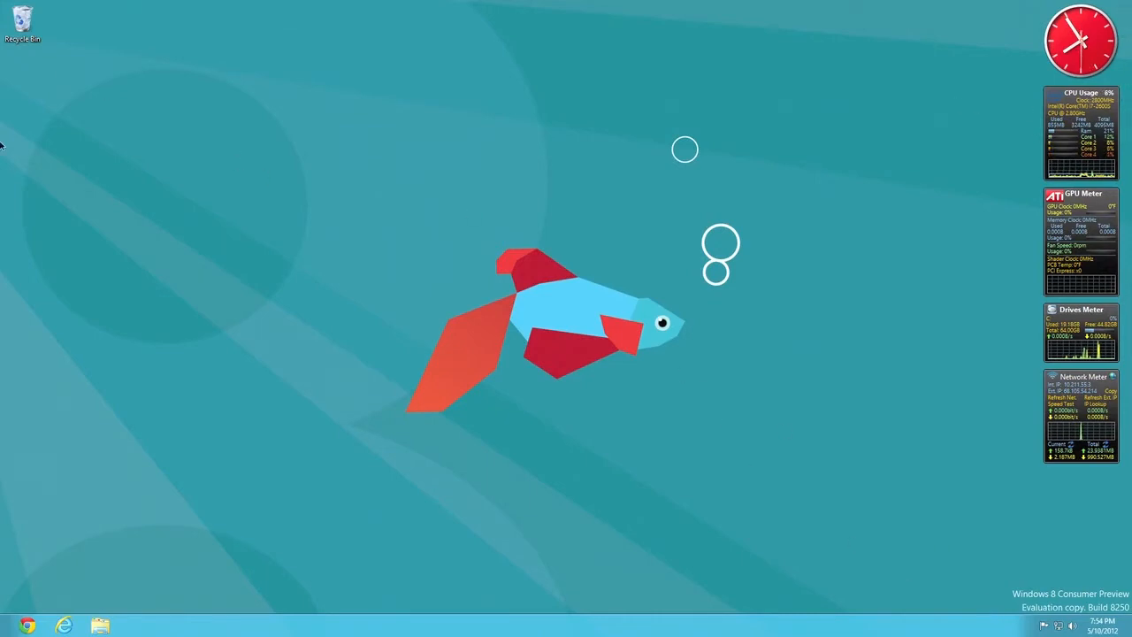
mouse_move(393, 301)
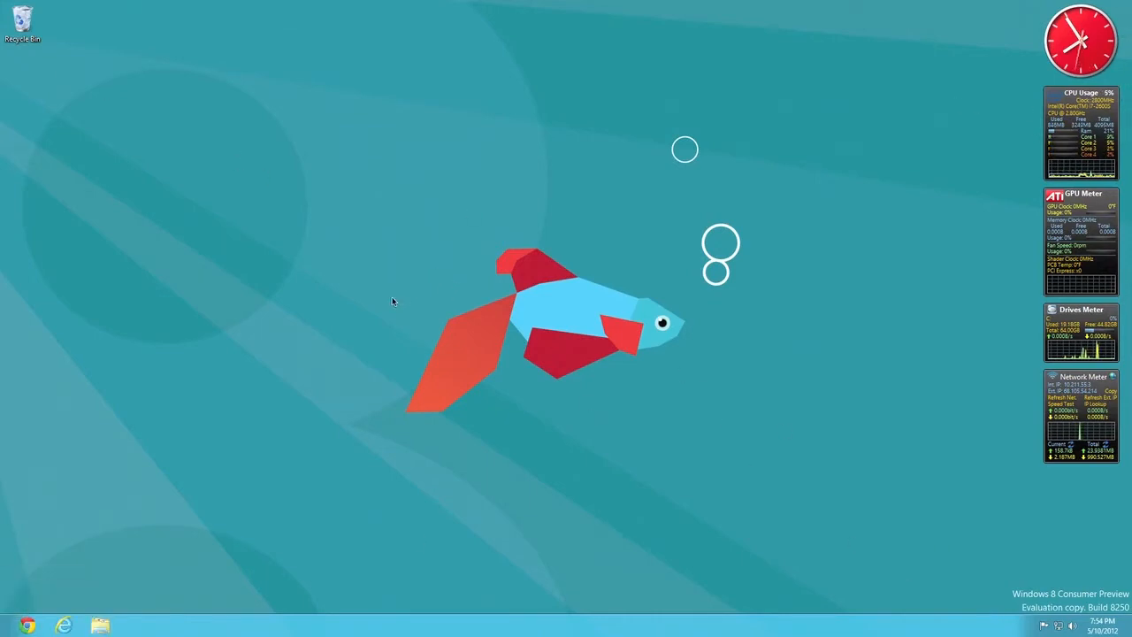
mouse_move(328, 457)
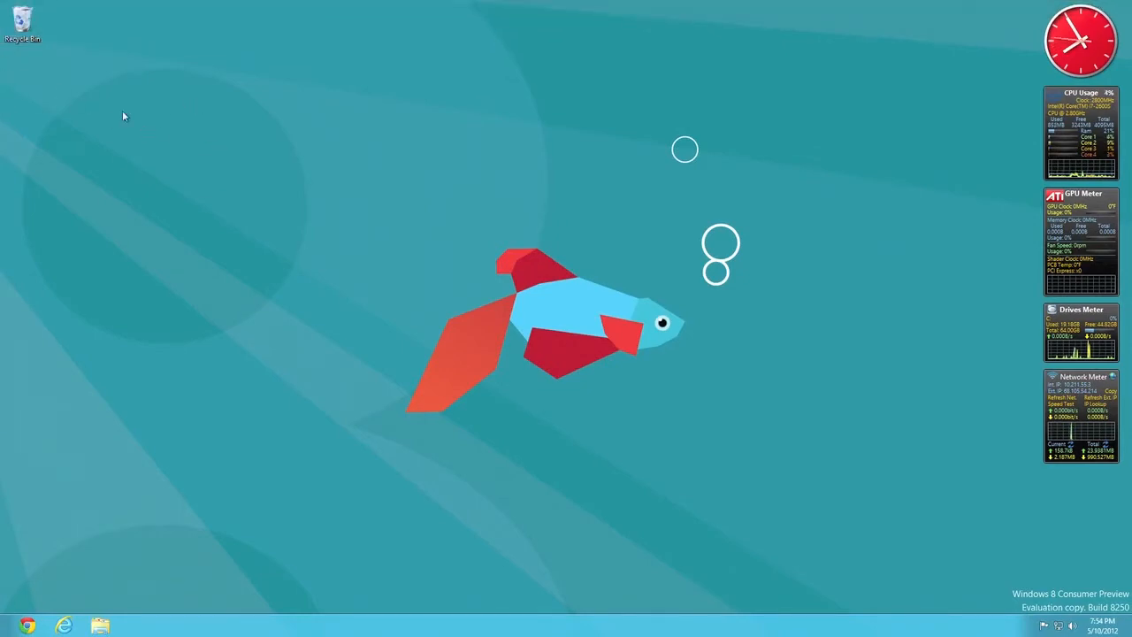
mouse_move(4, 74)
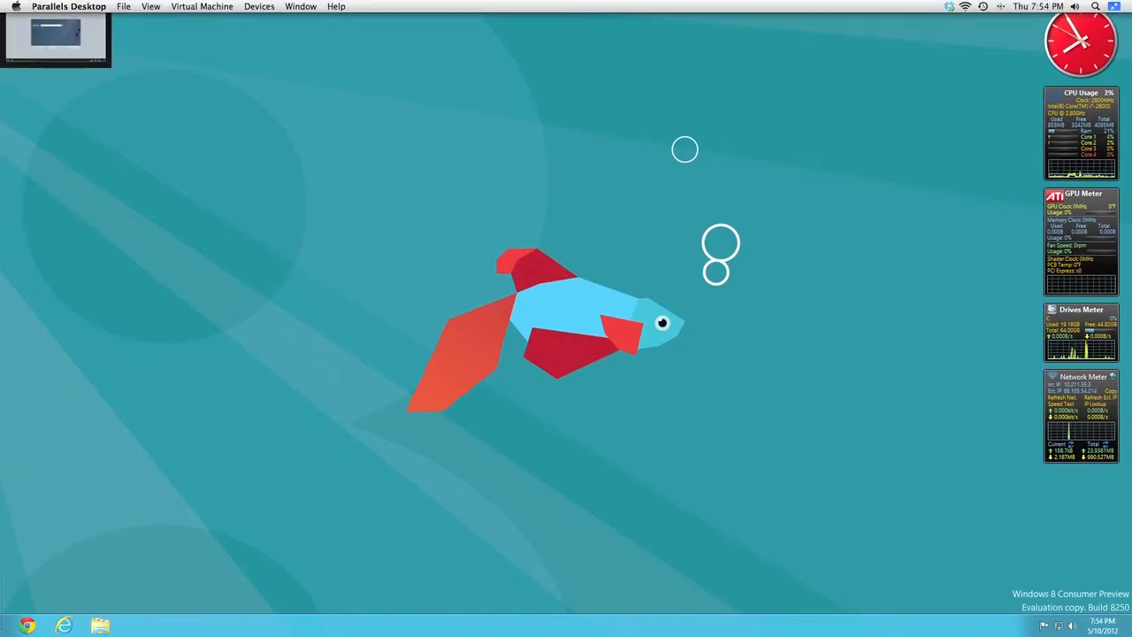
left_click(63, 627)
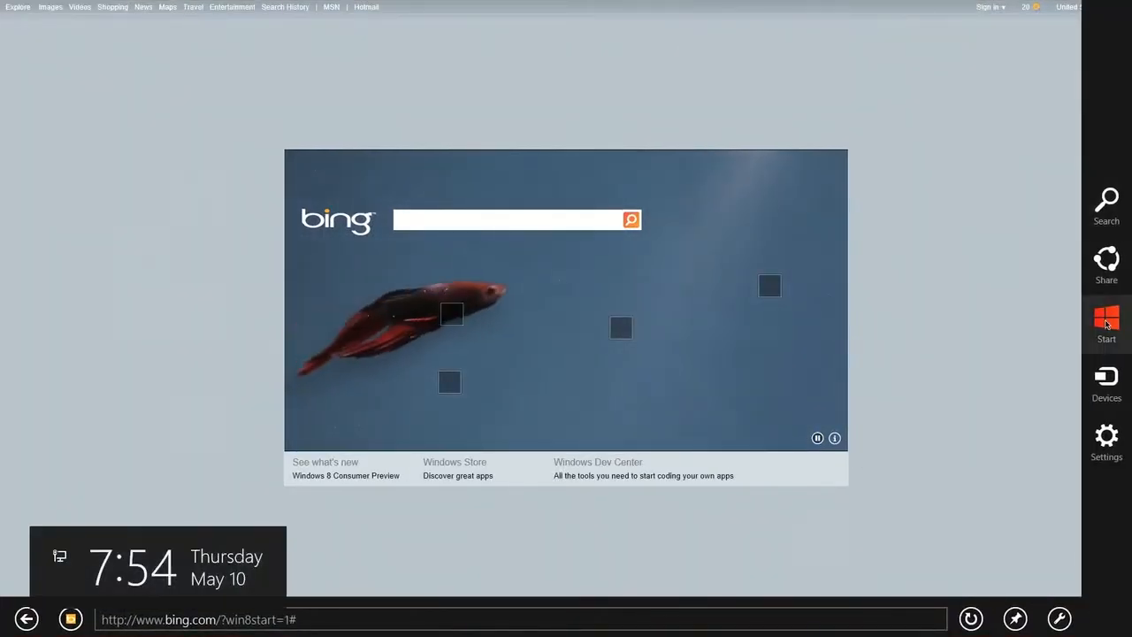
Step: Close the running Internet Explorer app from the app switcher and return to Start
left_click(1107, 322)
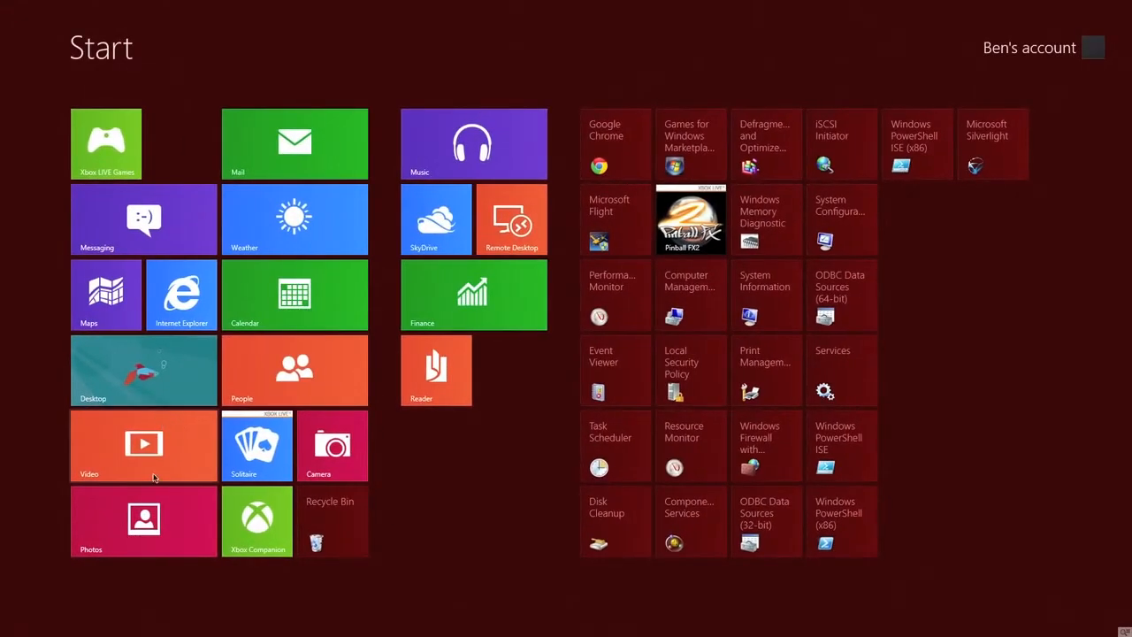
left_click(142, 369)
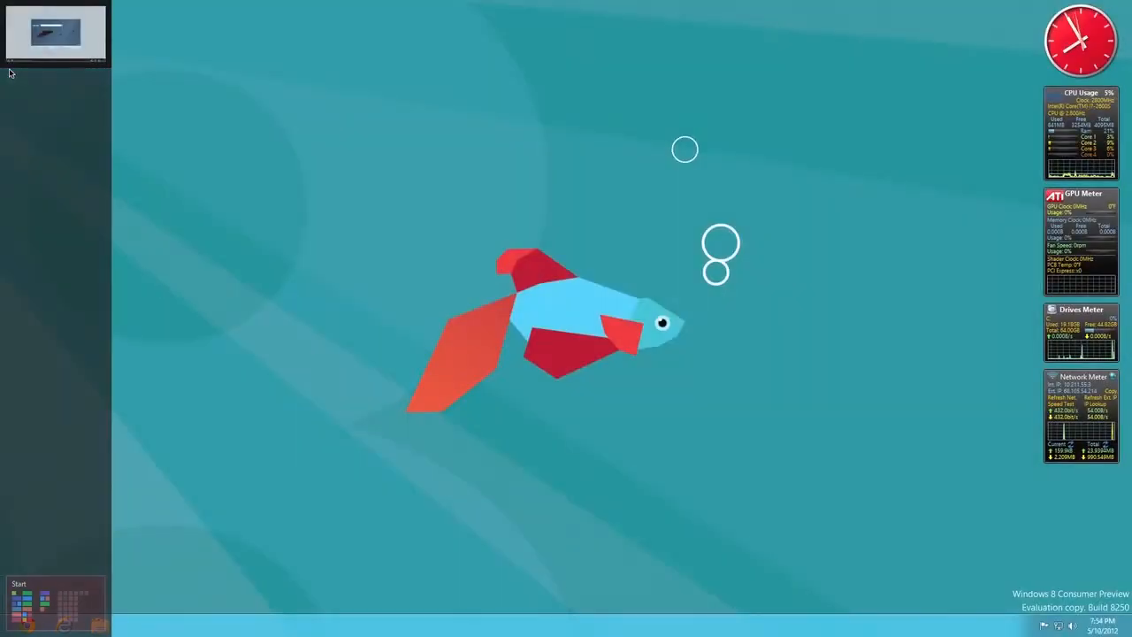
right_click(57, 34)
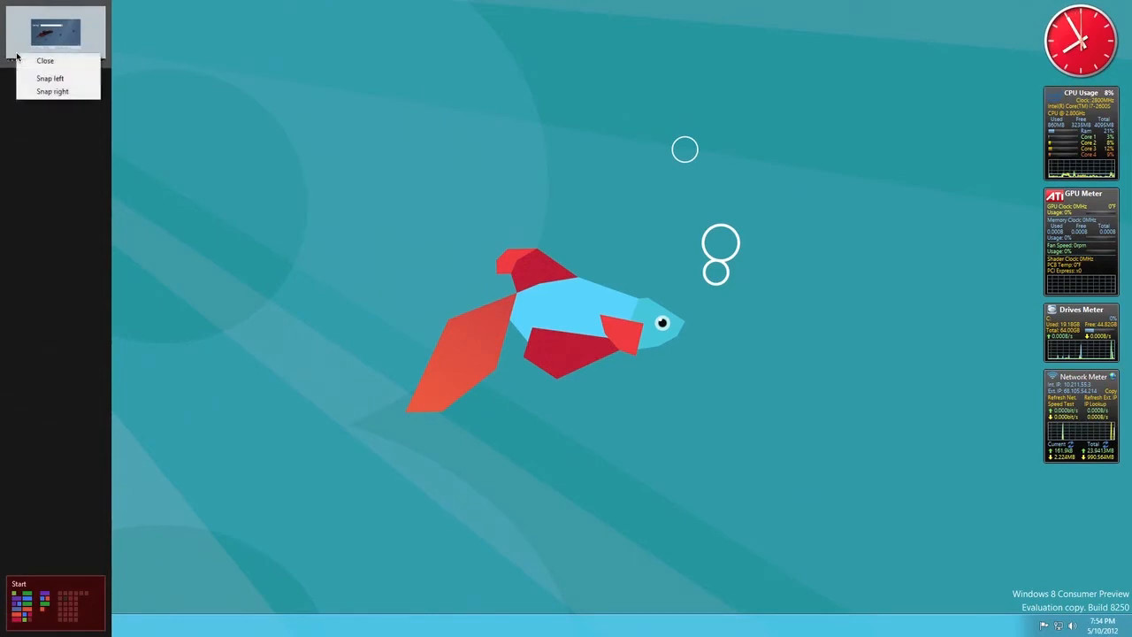
left_click(46, 60)
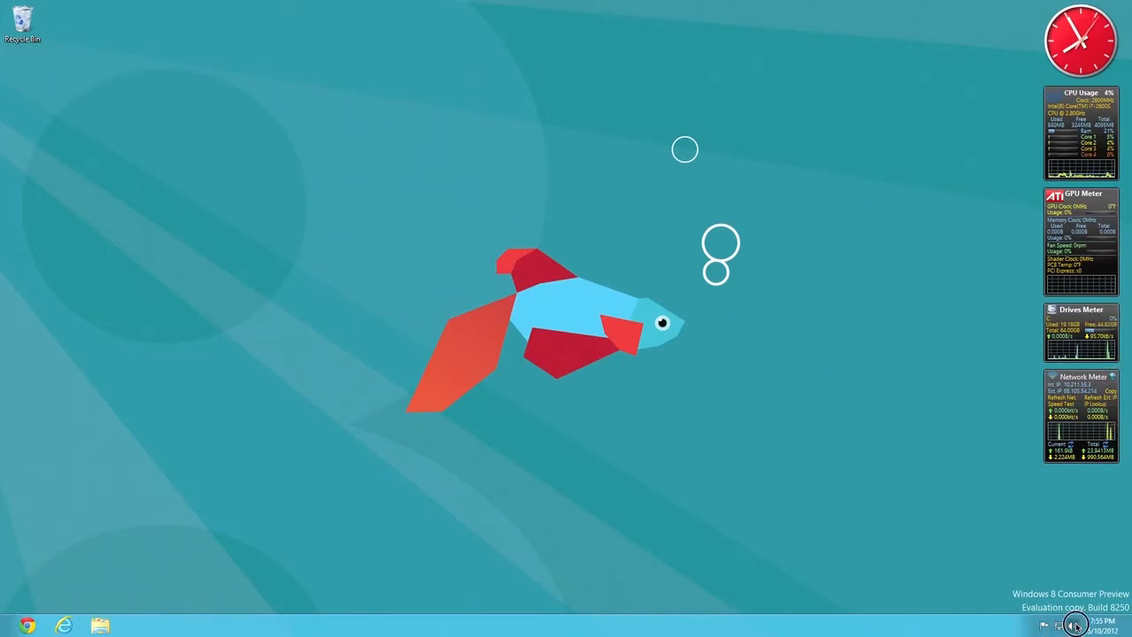
mouse_move(534, 297)
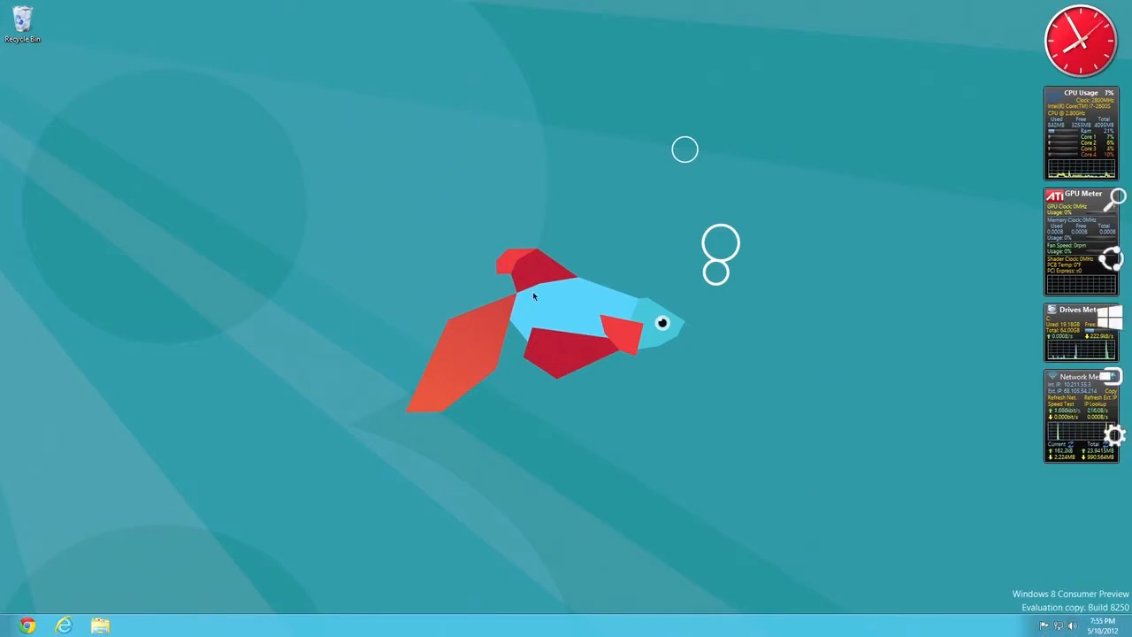
mouse_move(4, 481)
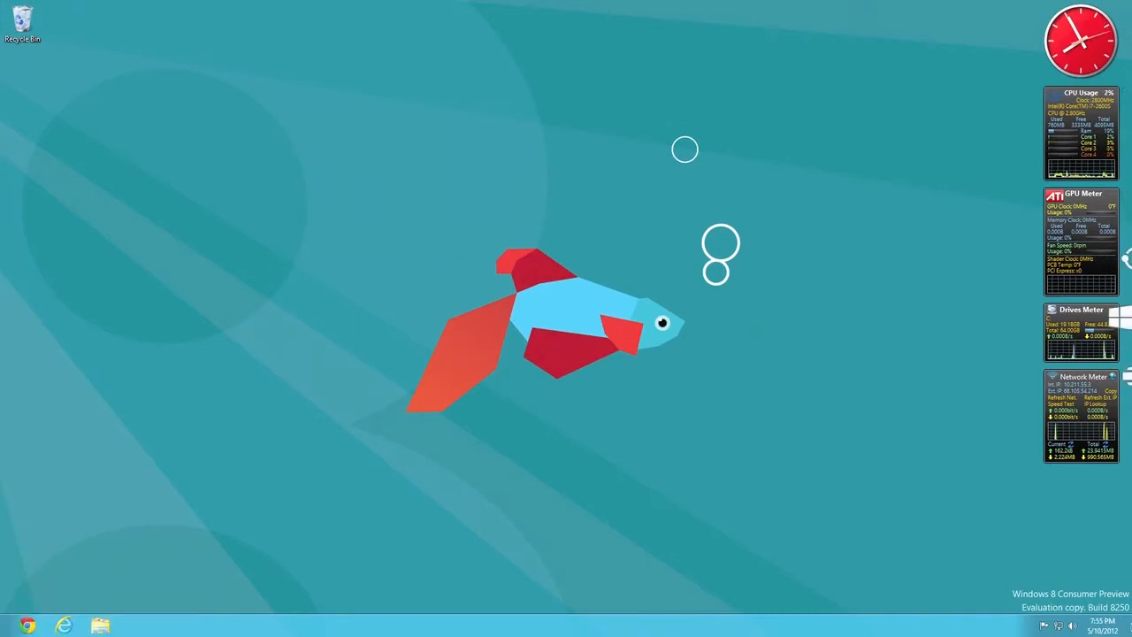
key("Super")
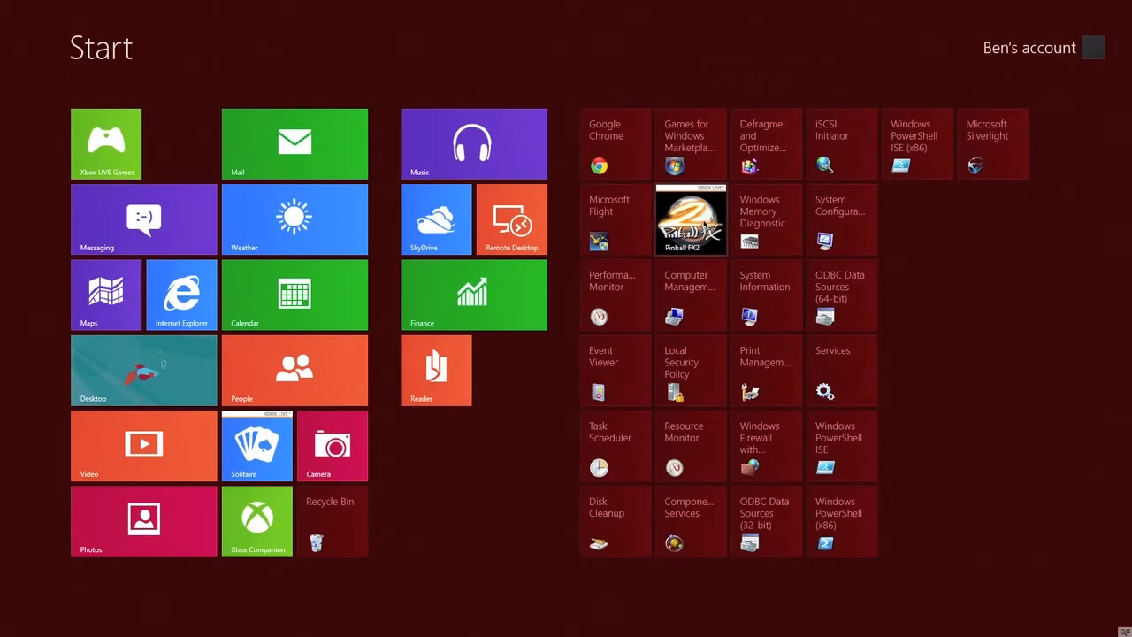
Step: Launch Pinball FX 2, skip Xbox LIVE sign-in and play Sorcerer's Lair single-player
left_click(690, 220)
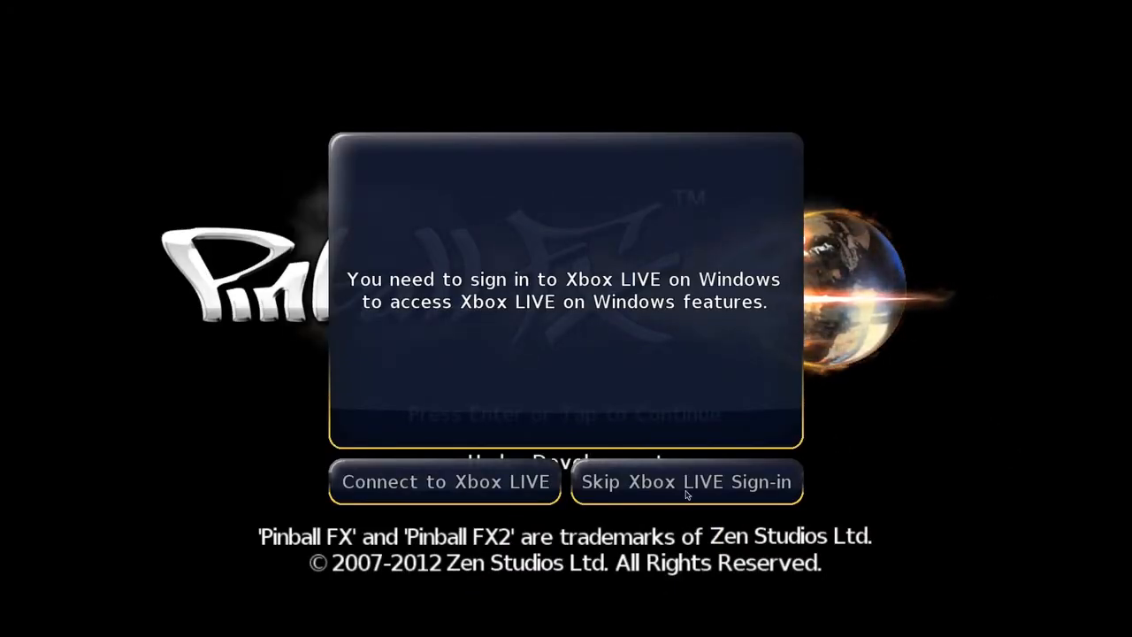
left_click(687, 481)
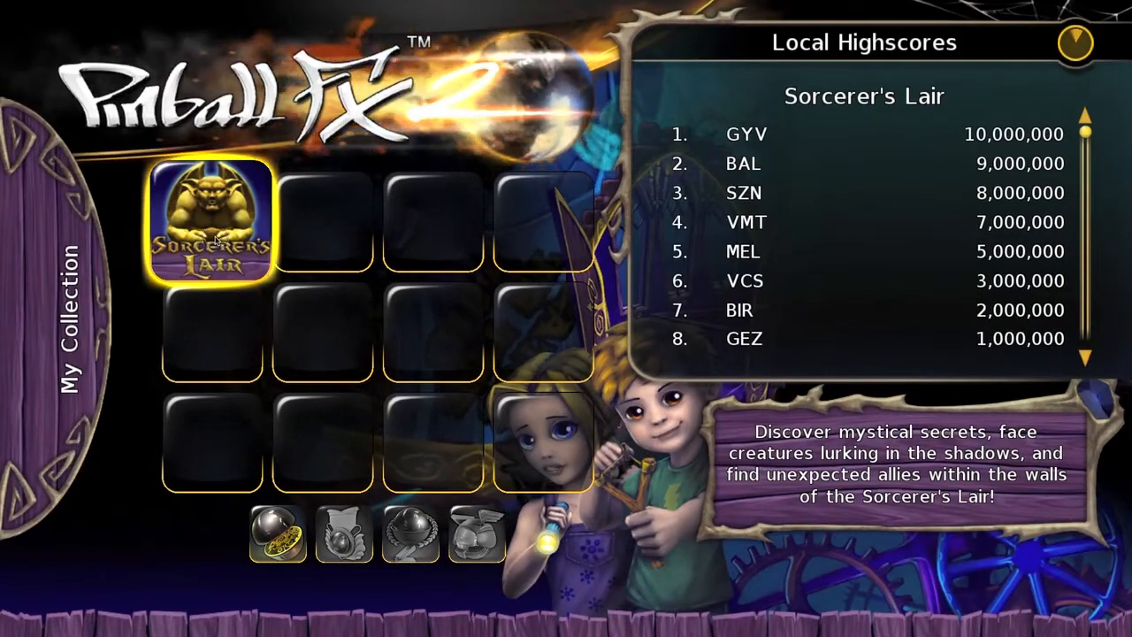
left_click(216, 230)
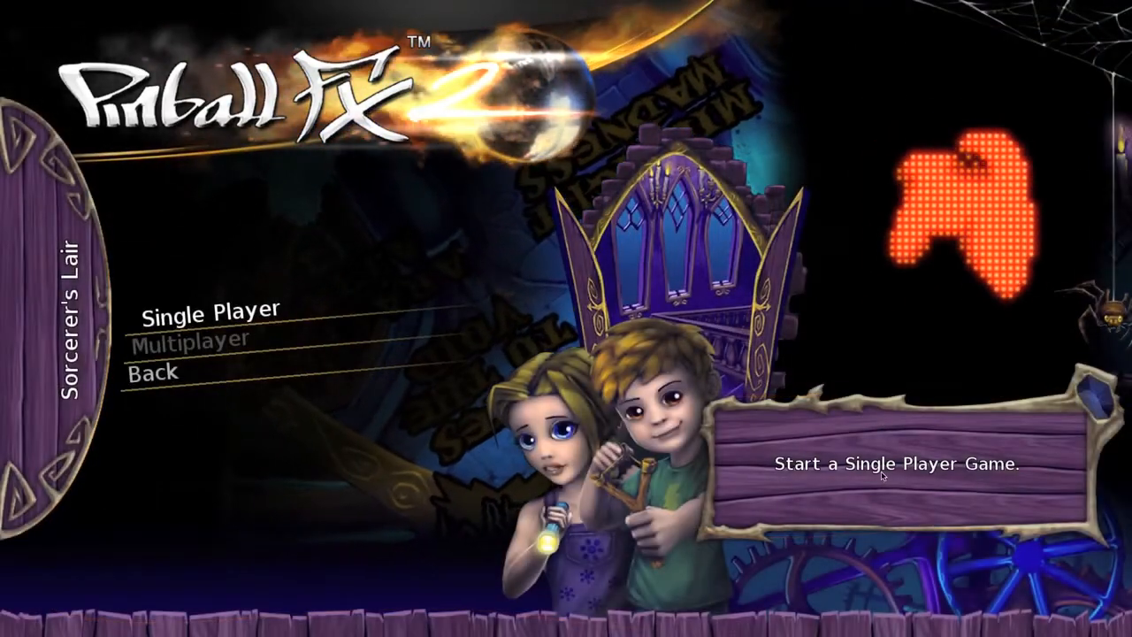
mouse_move(274, 340)
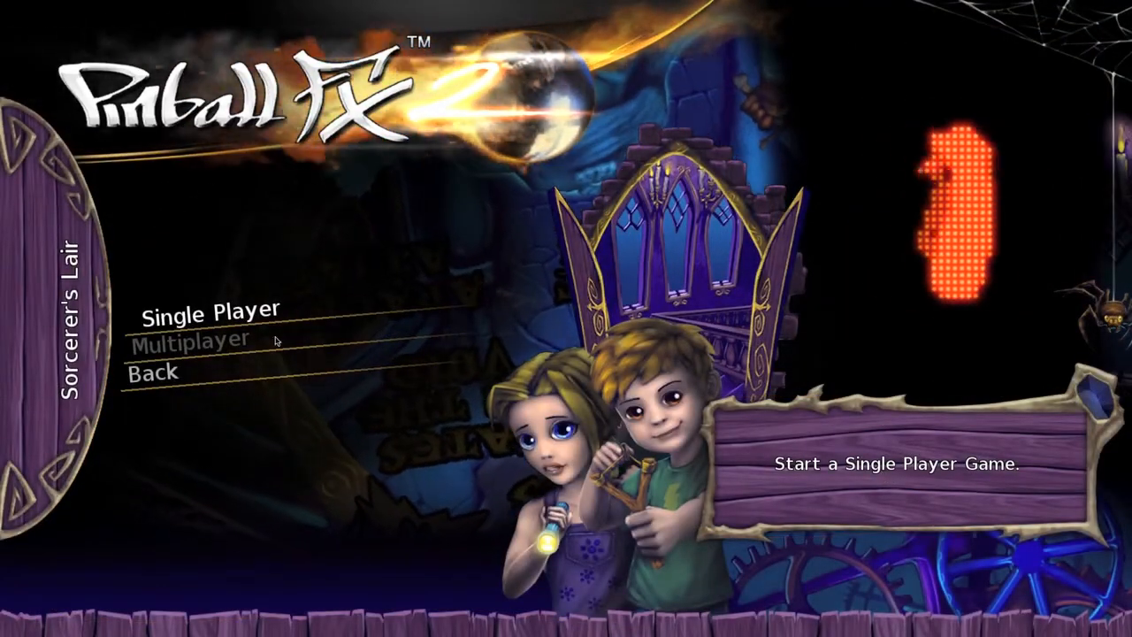
left_click(209, 312)
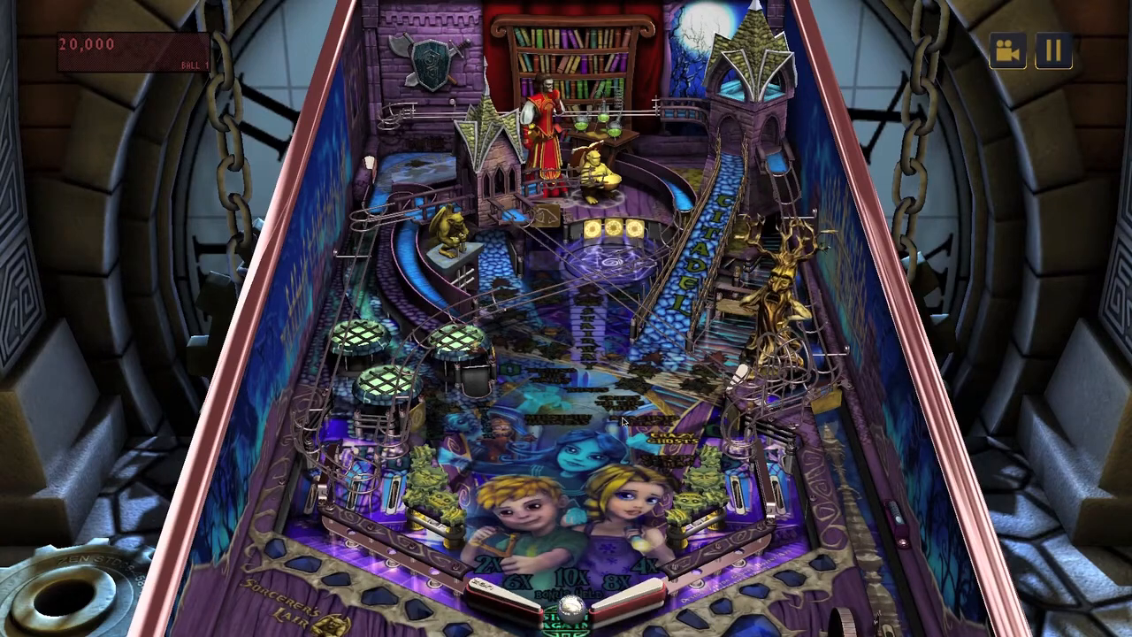
left_click(1055, 49)
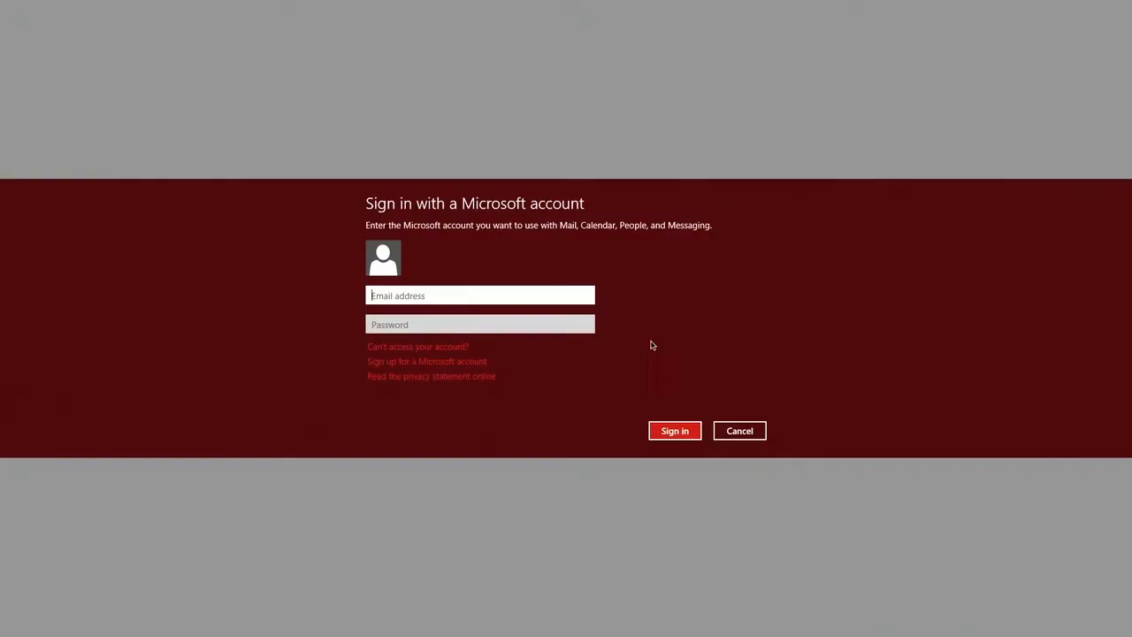
Step: Cancel the Microsoft account sign-in prompt to return to the Start screen
left_click(740, 432)
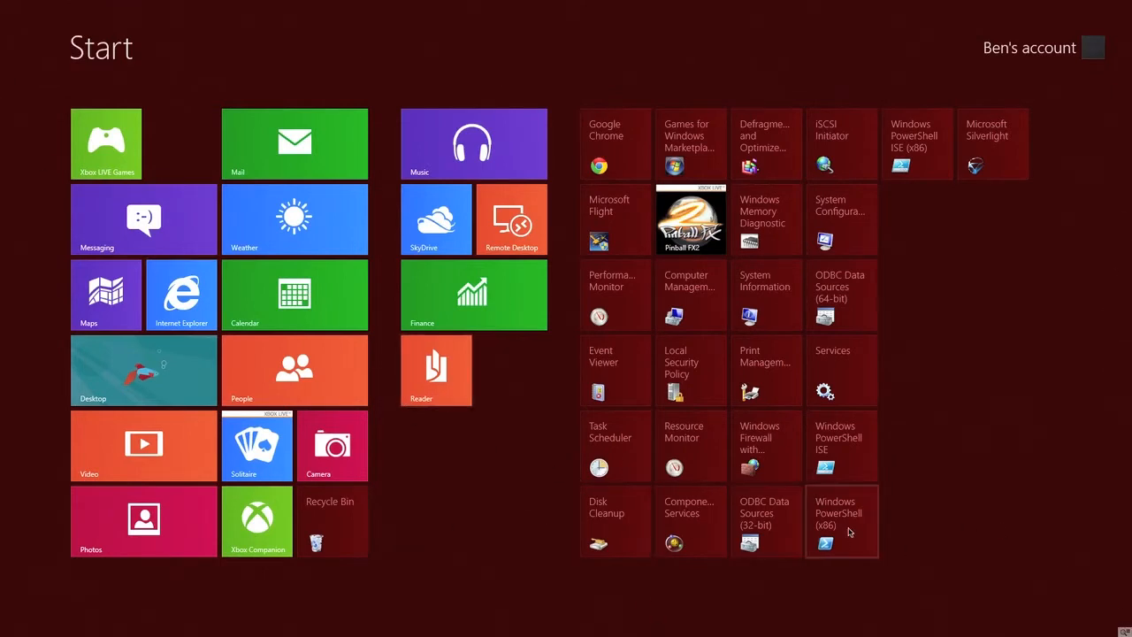
mouse_move(393, 290)
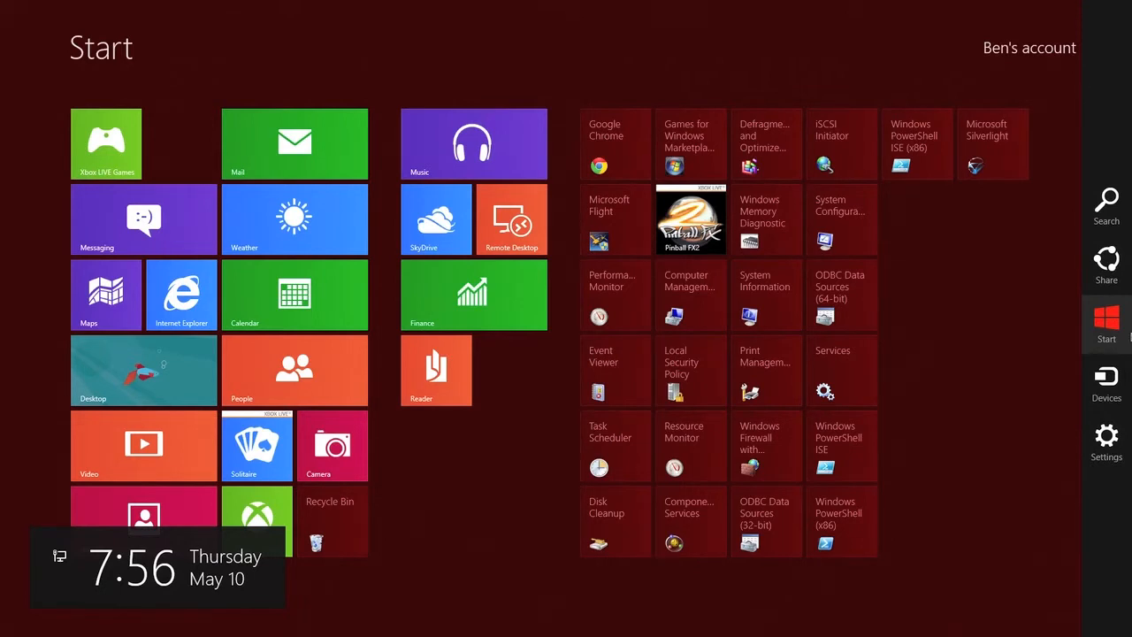
Step: Shut down Windows via the Settings charm's Power menu
left_click(1106, 439)
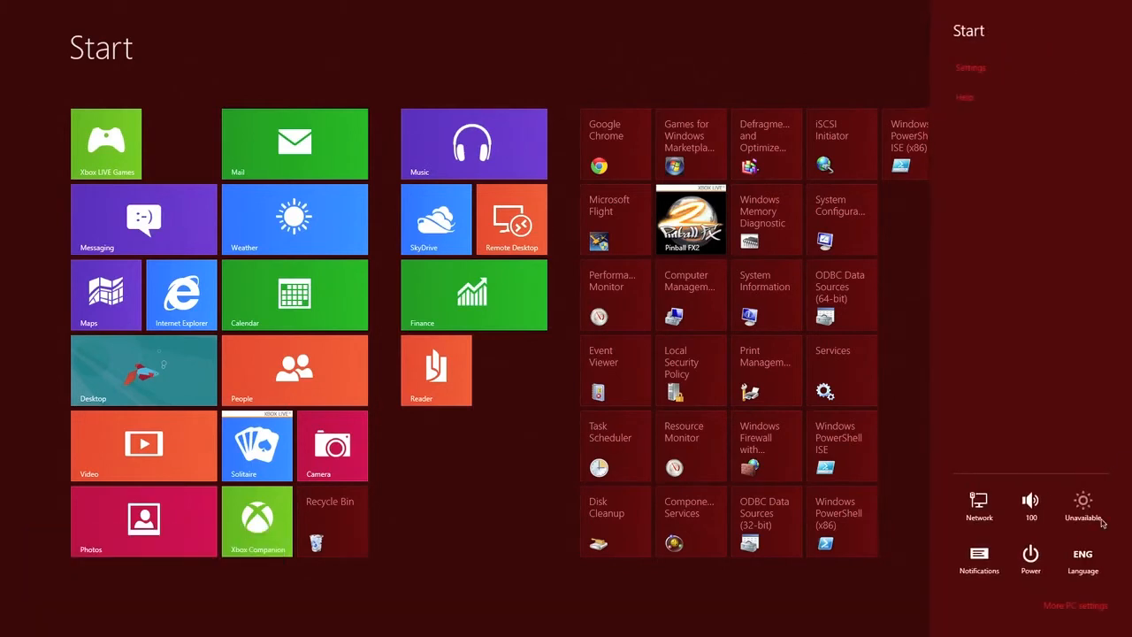
left_click(1030, 556)
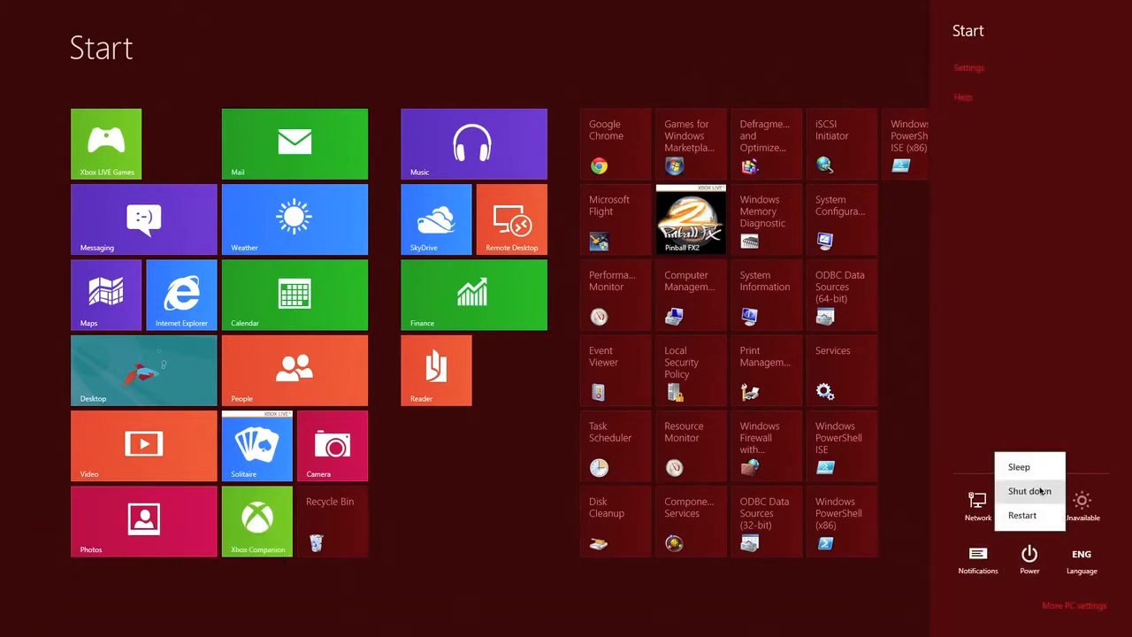
left_click(1030, 492)
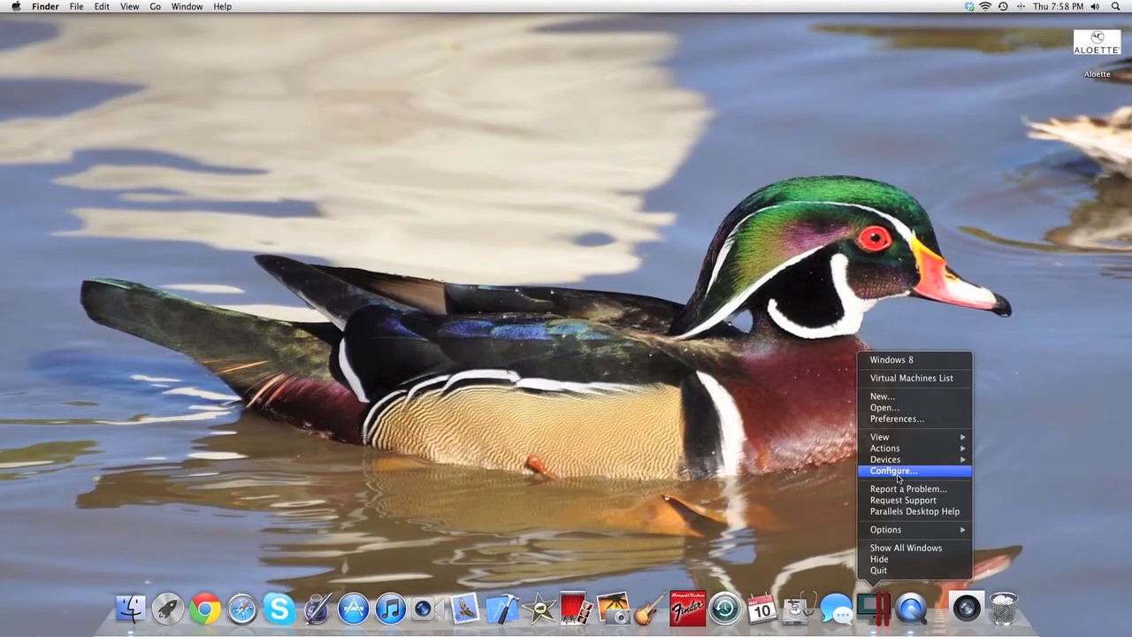
Step: Open the Windows 8 VM configuration and review its Options security and Hardware settings
left_click(894, 471)
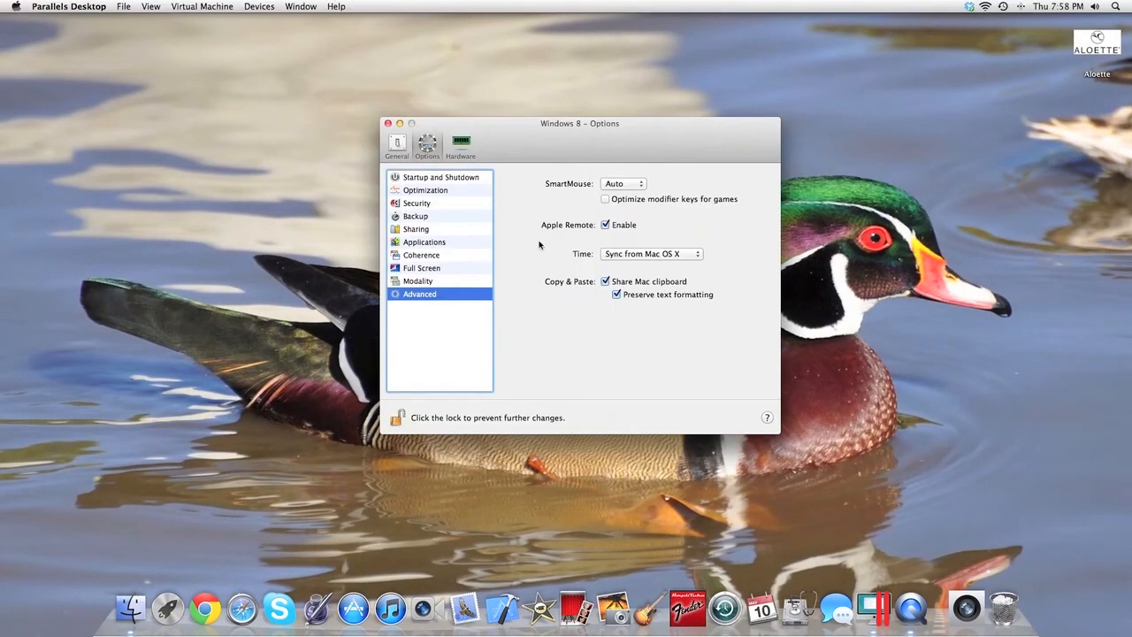
mouse_move(438, 191)
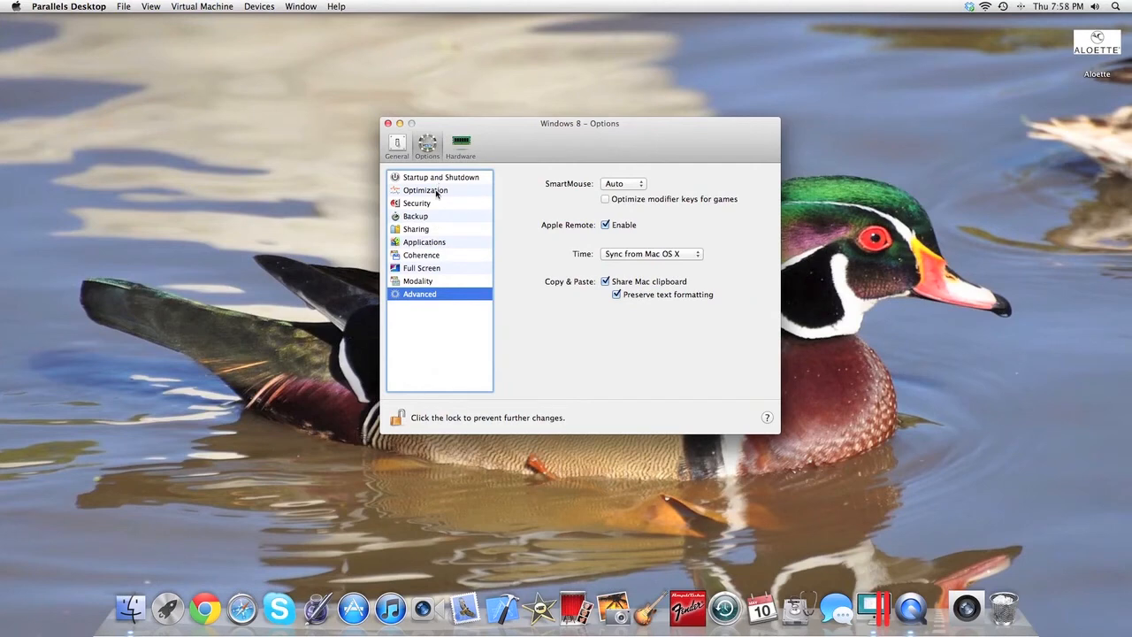
left_click(416, 202)
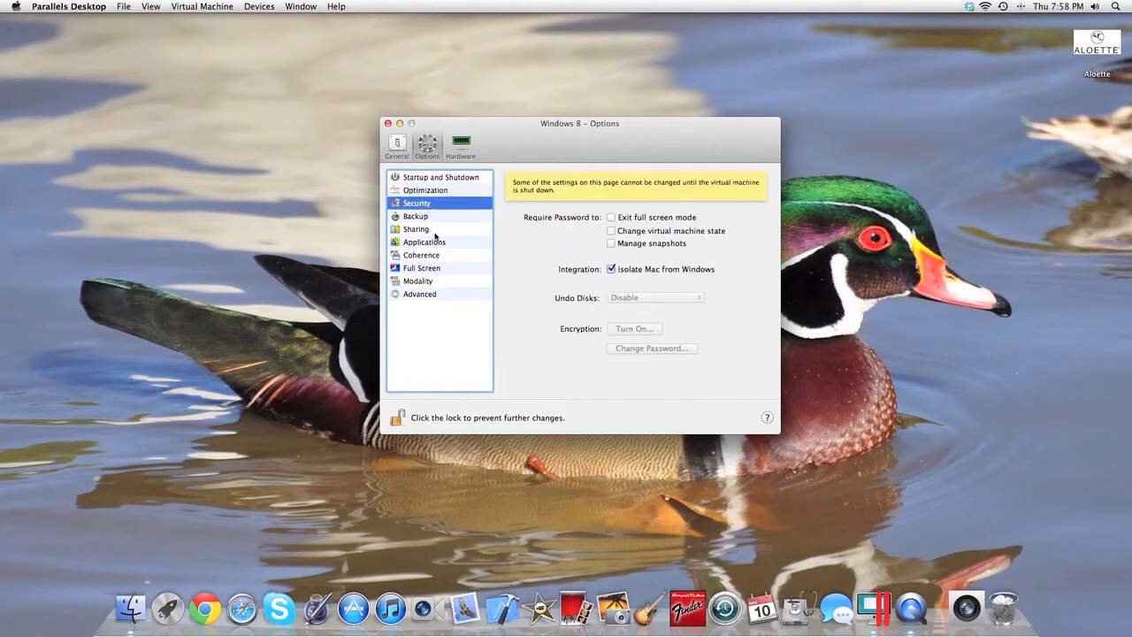
left_click(460, 145)
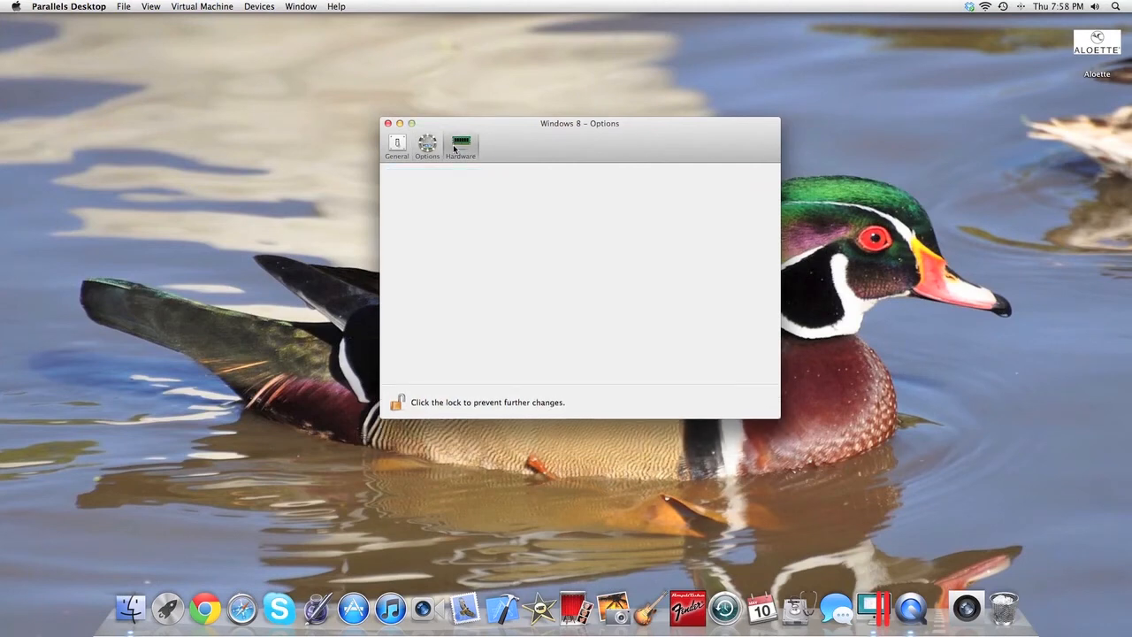
left_click(460, 145)
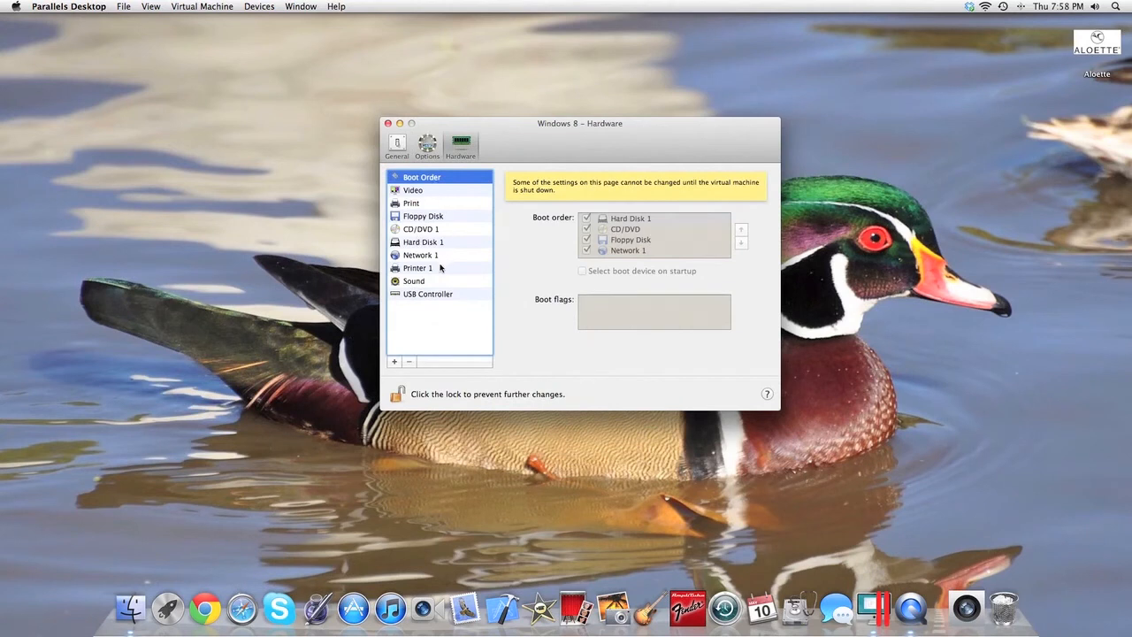
Step: Check the virtual printer and General settings, then close the configuration window
left_click(418, 267)
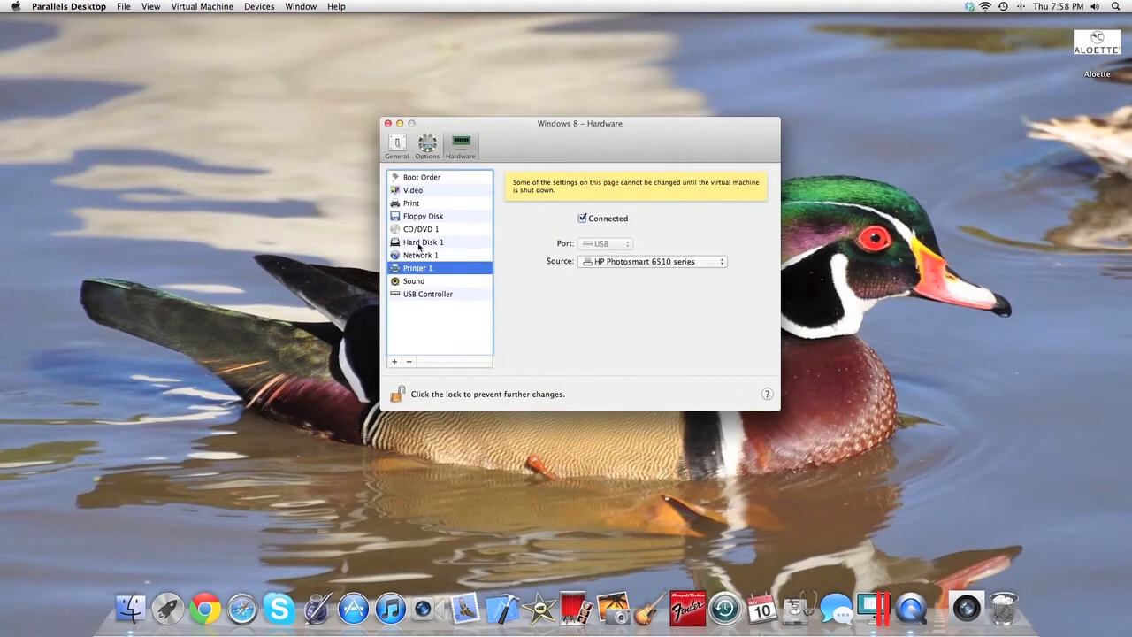
left_click(397, 146)
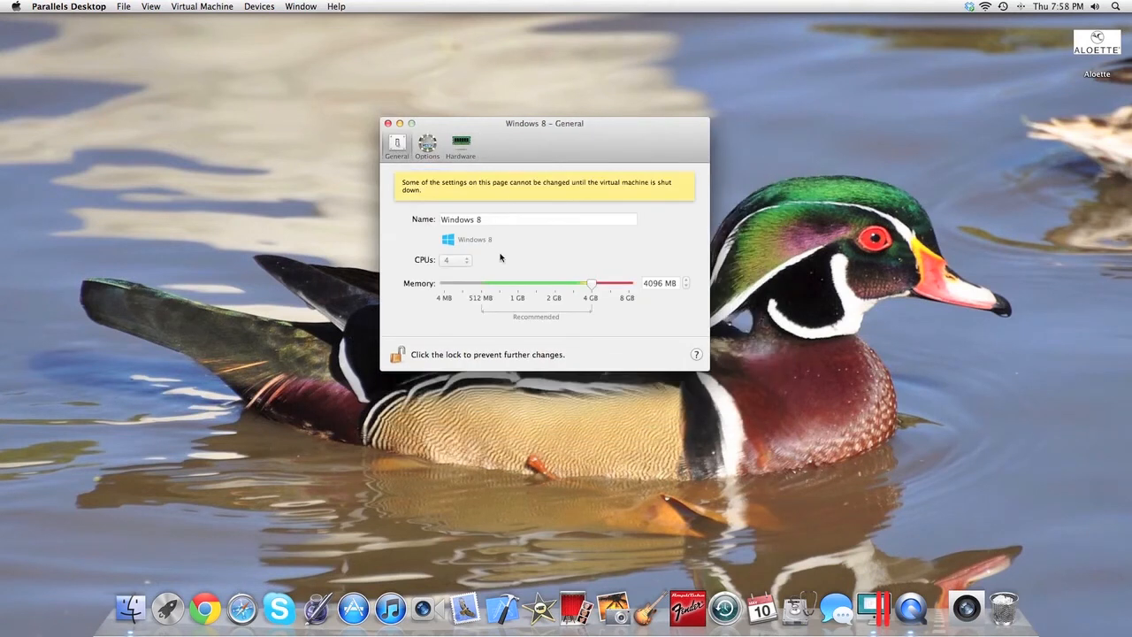
mouse_move(462, 266)
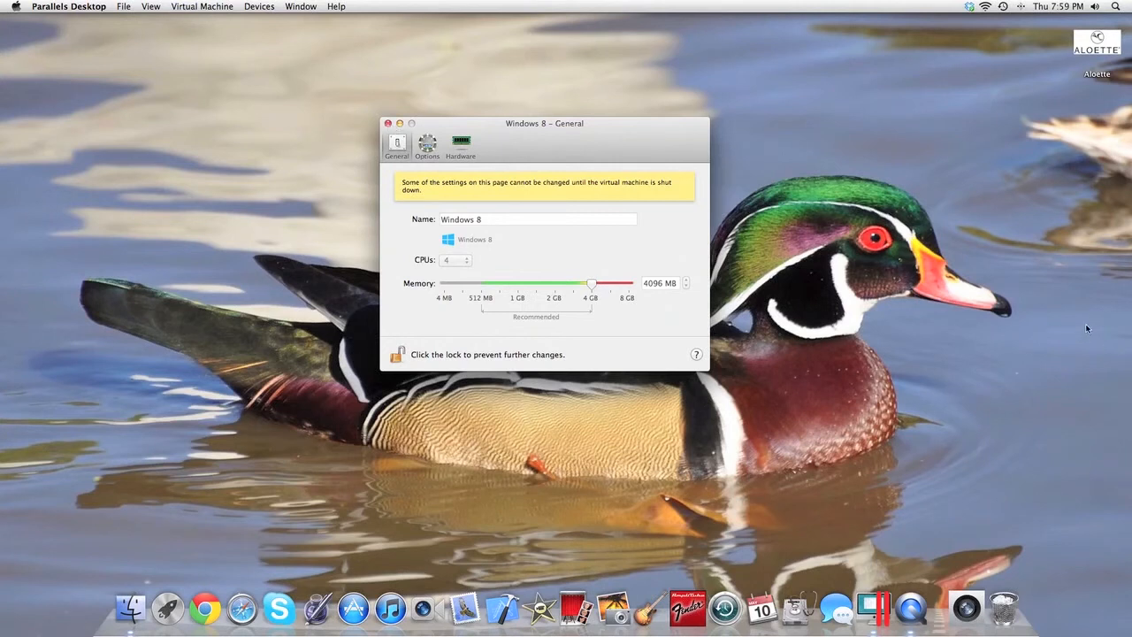
mouse_move(656, 239)
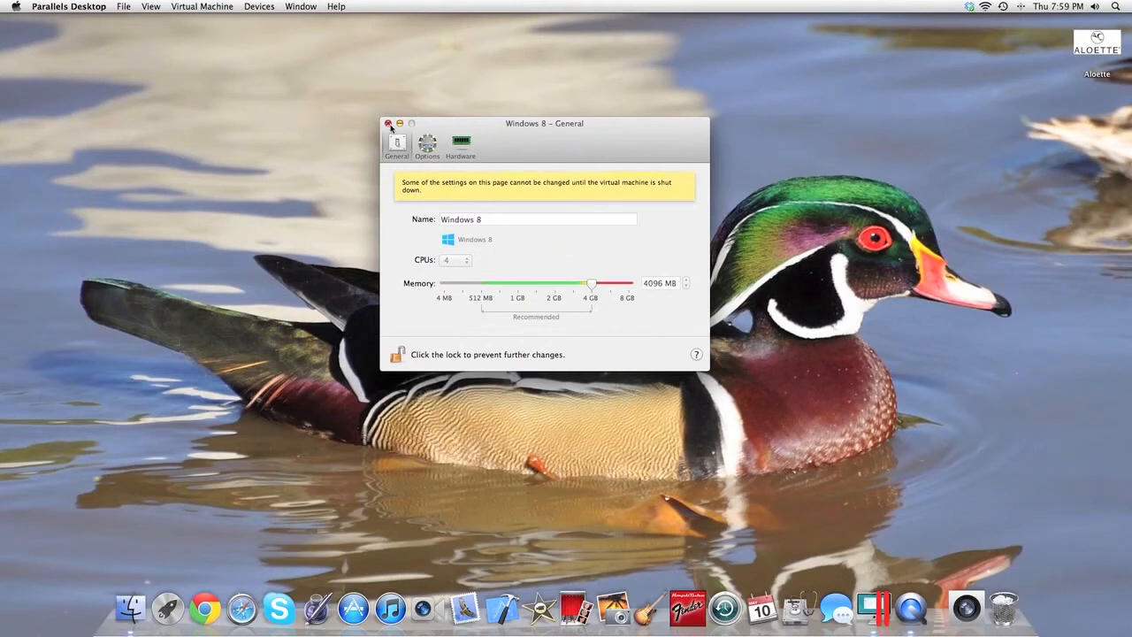
mouse_move(347, 113)
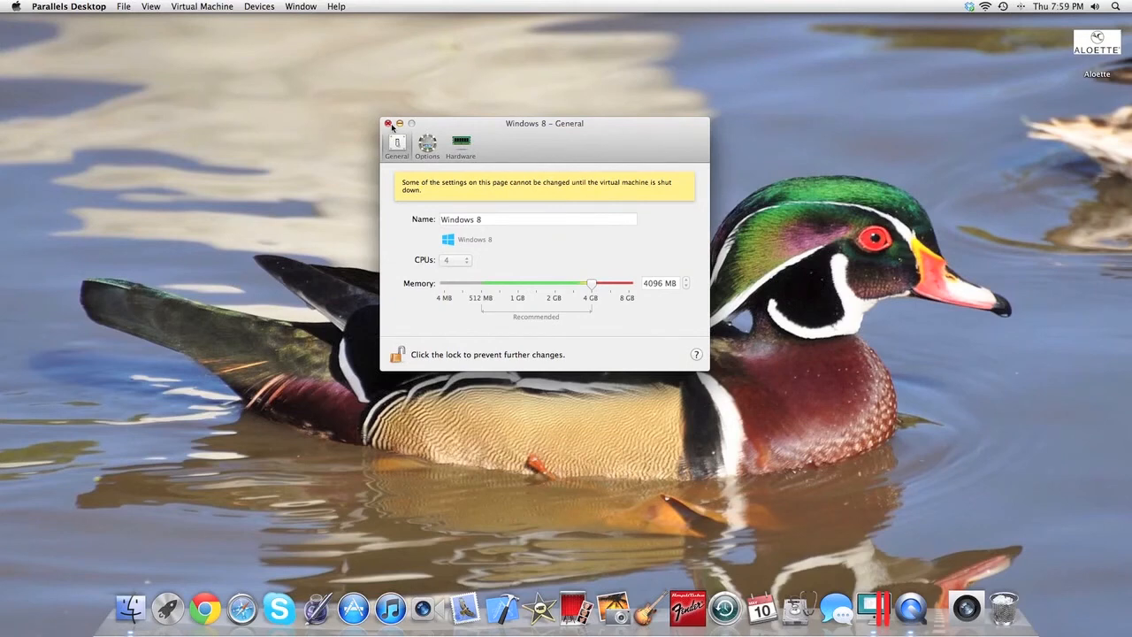
left_click(389, 124)
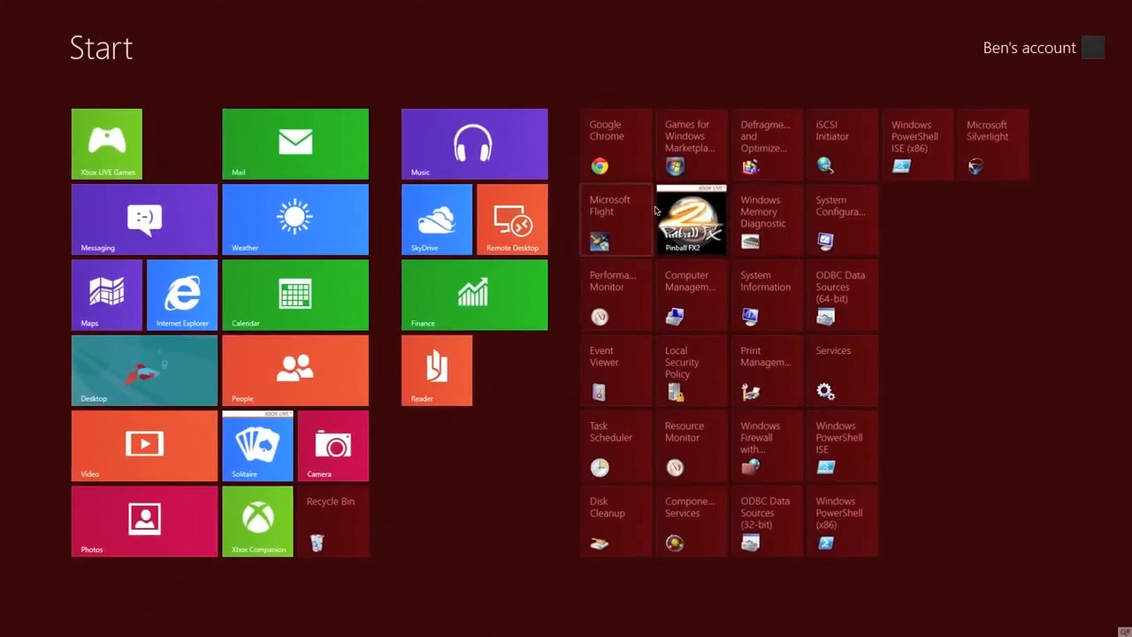
mouse_move(663, 506)
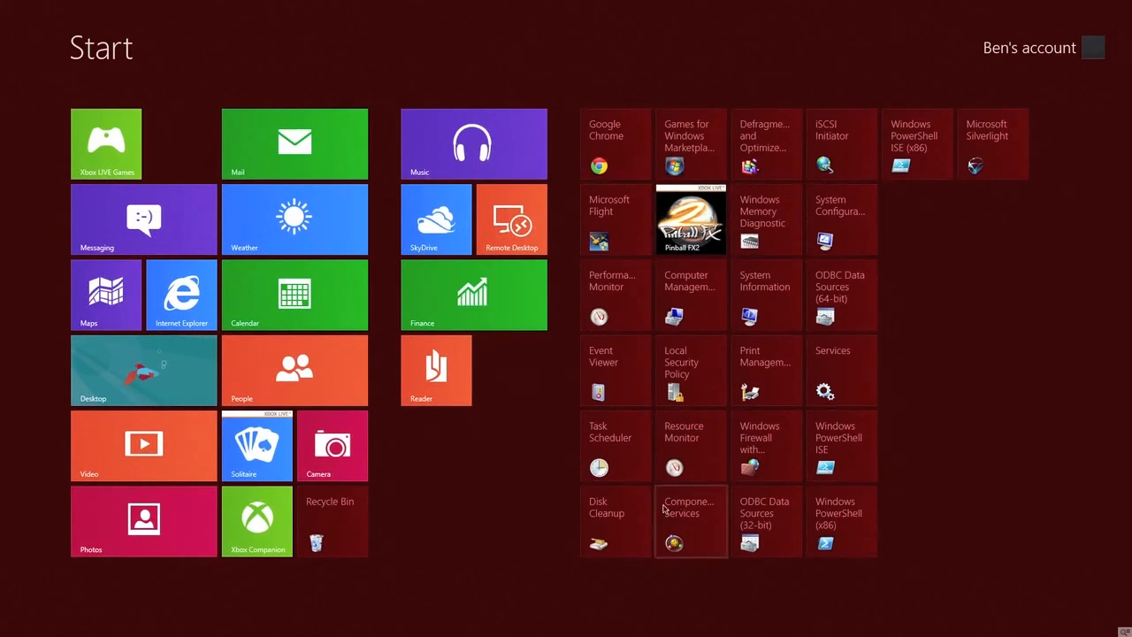
mouse_move(514, 474)
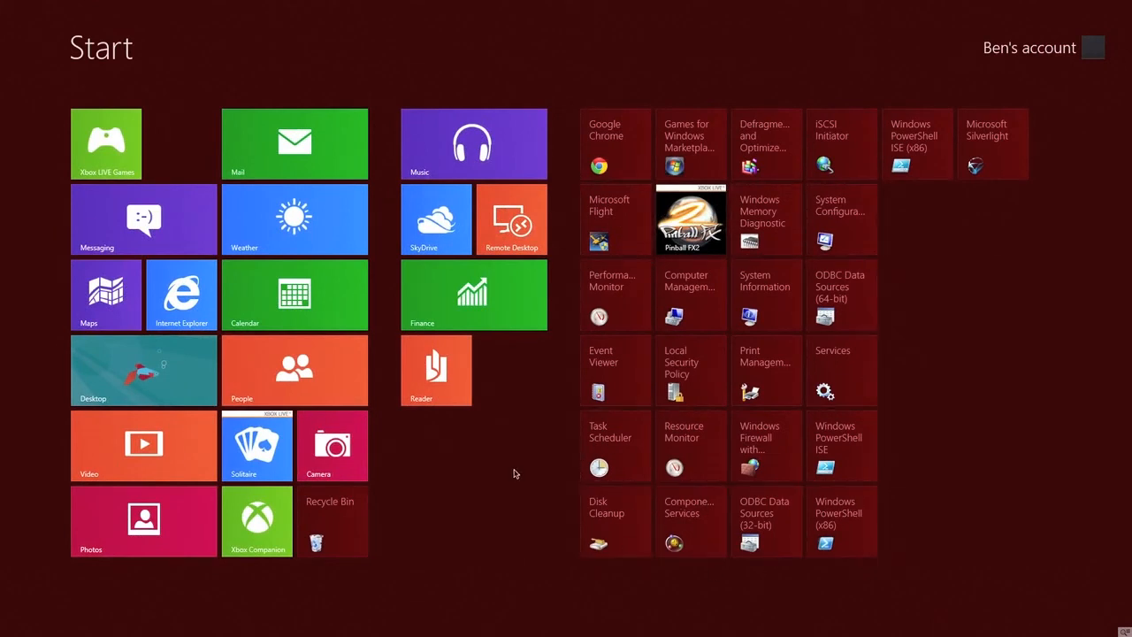
mouse_move(842, 143)
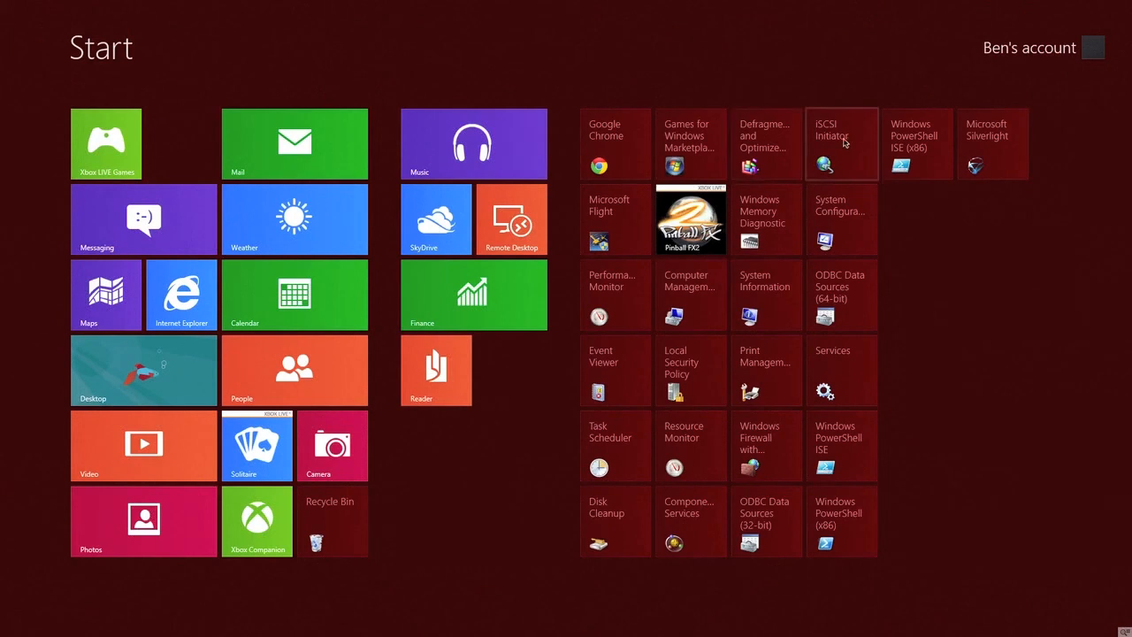
mouse_move(980, 154)
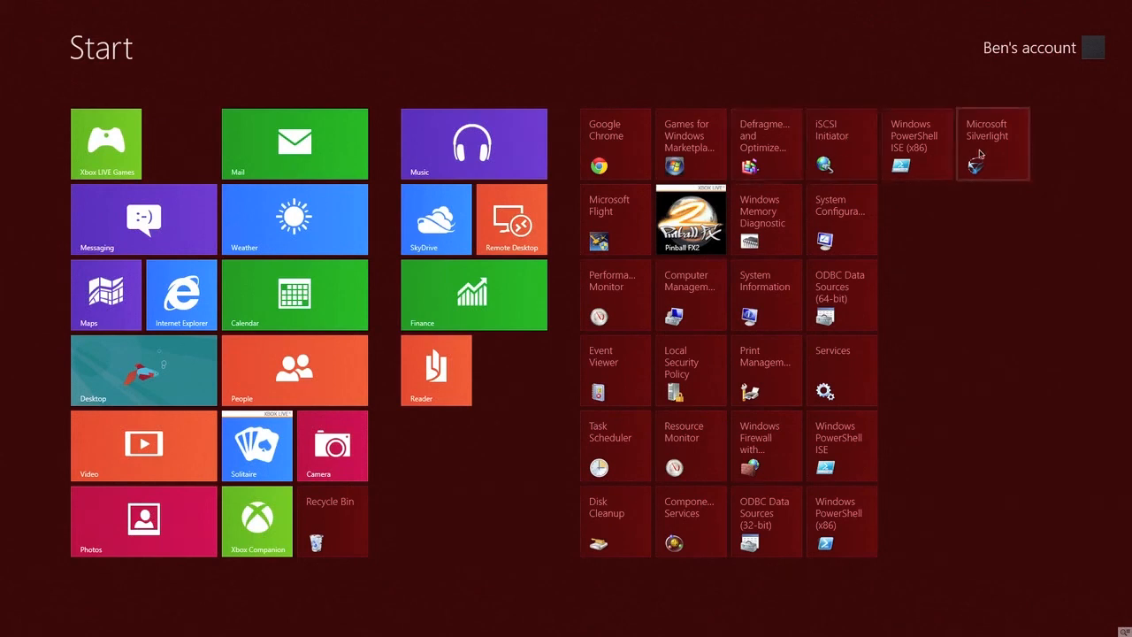
mouse_move(478, 221)
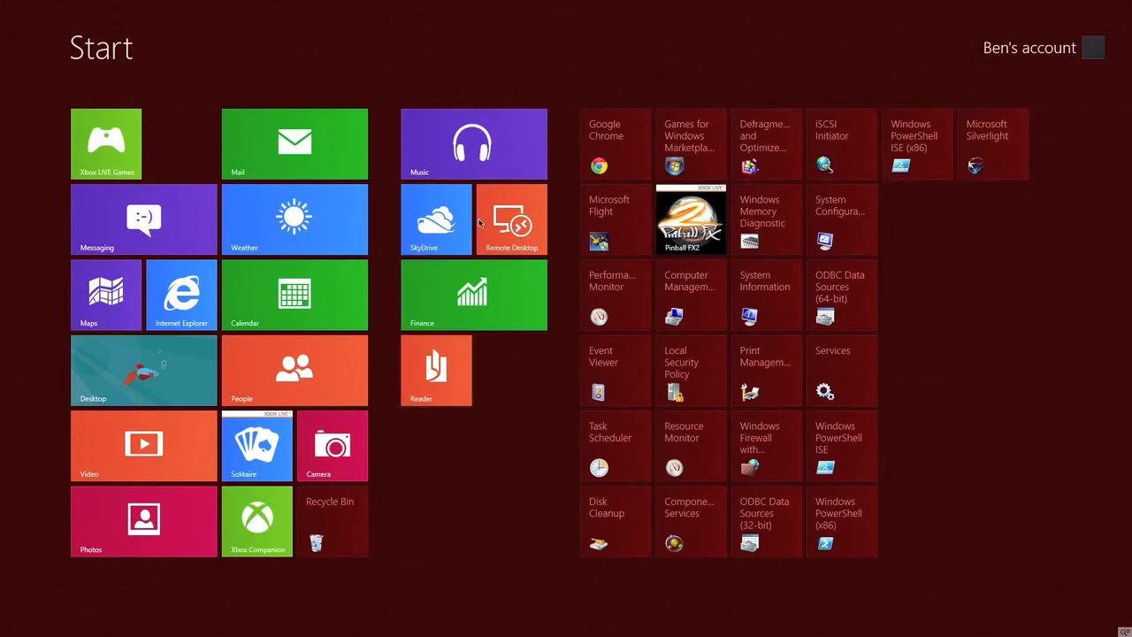
mouse_move(326, 459)
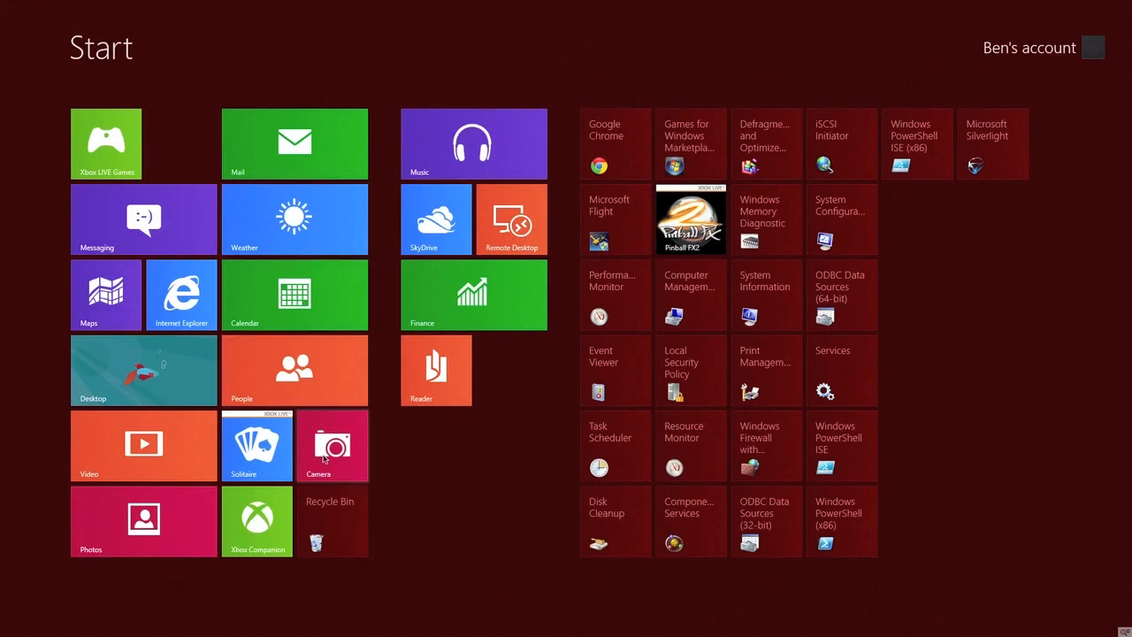